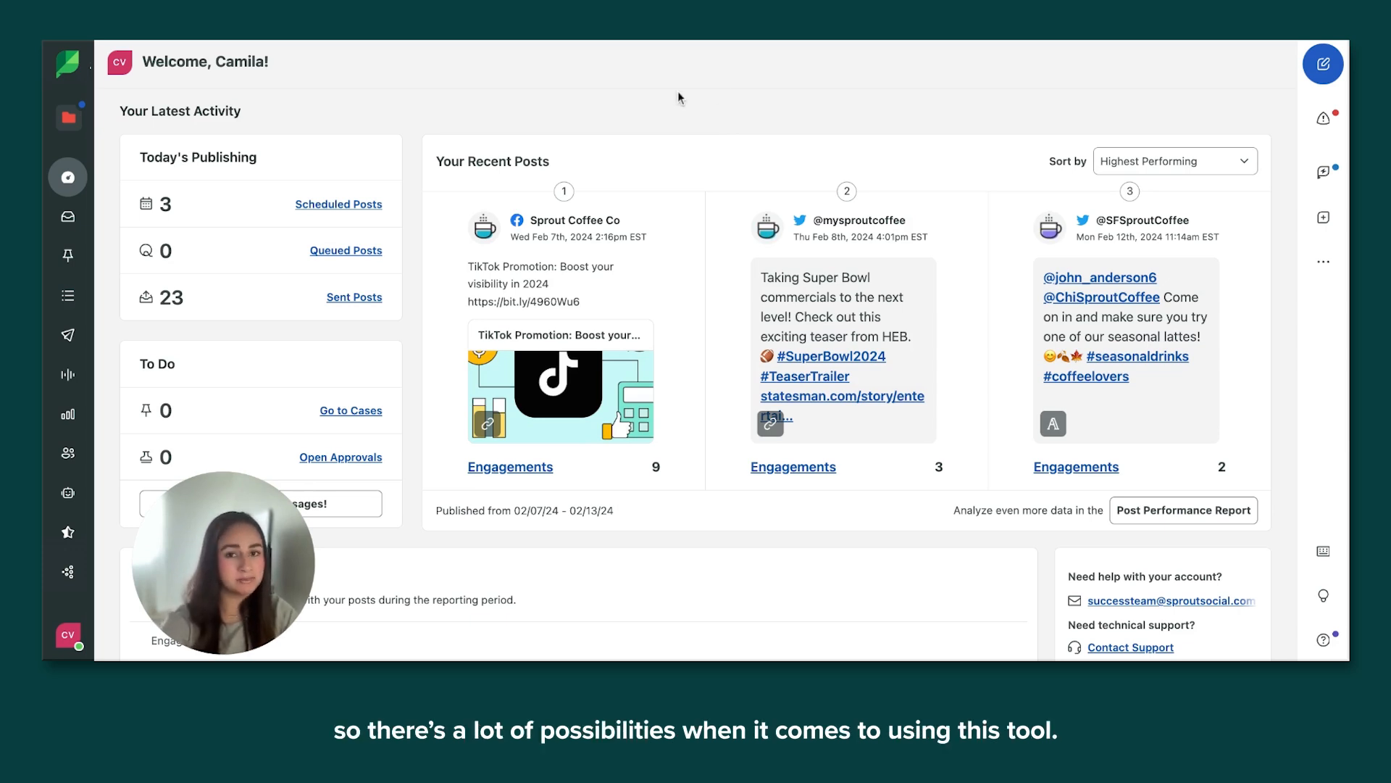
mouse_move(636, 96)
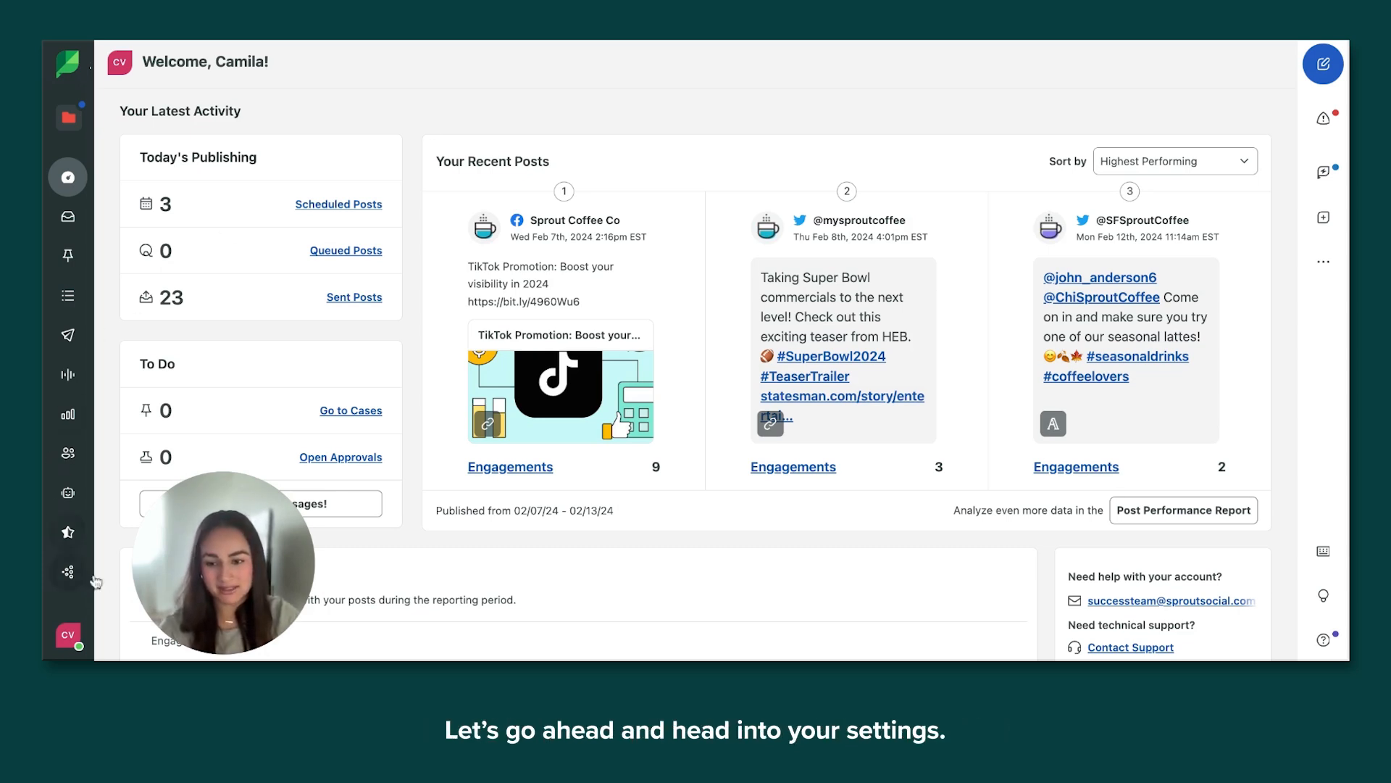
- Reach the Automated Rules page from the account menu's Settings
left_click(69, 637)
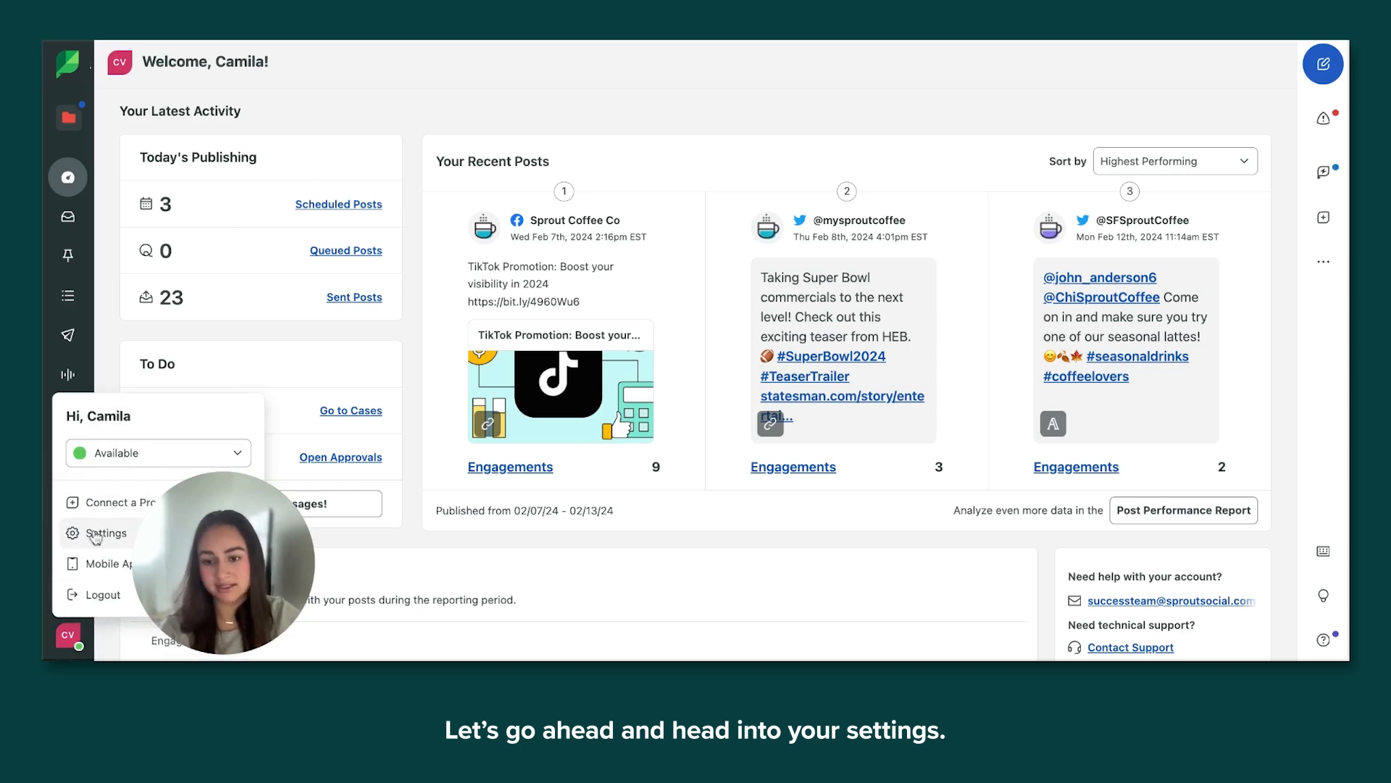
left_click(106, 532)
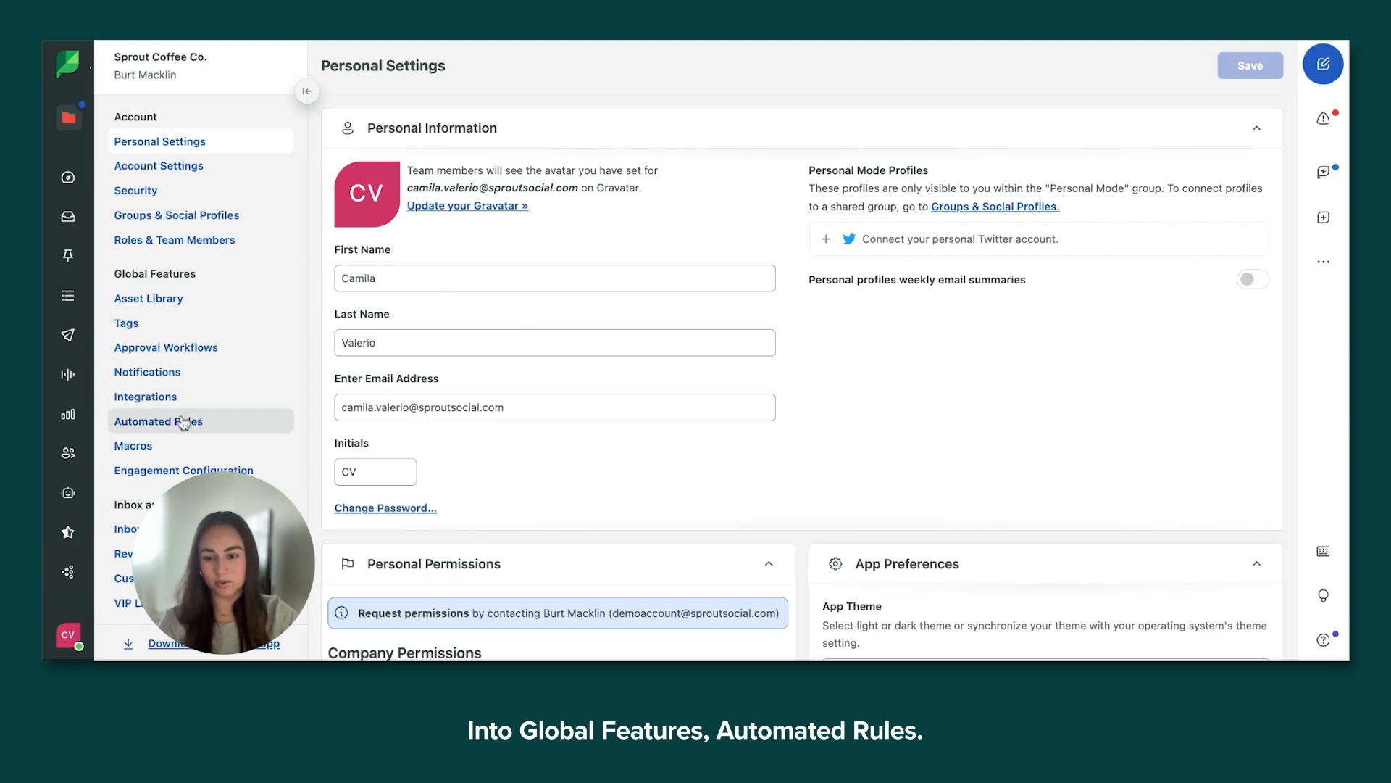
left_click(160, 420)
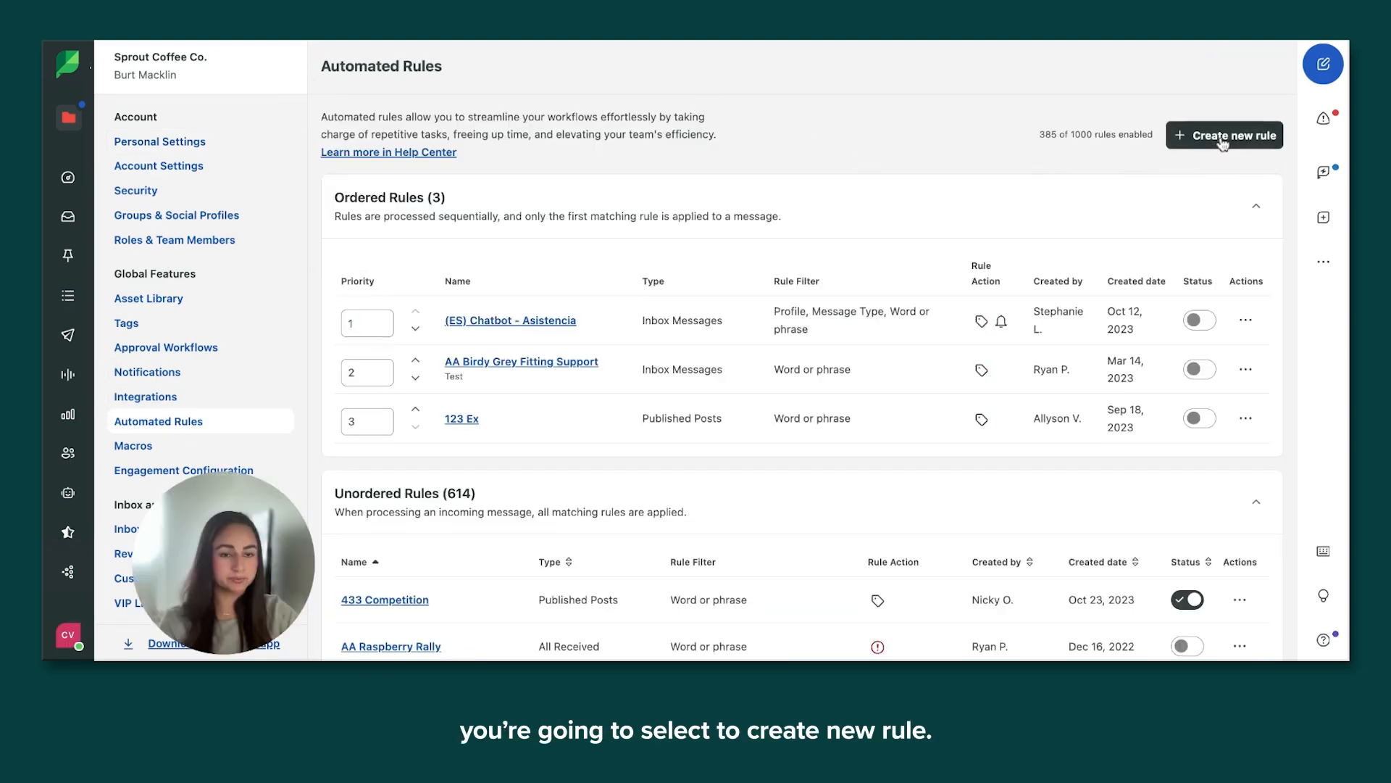
- Start a new Inbox Messages rule and begin its title with 'Supp'
left_click(1225, 135)
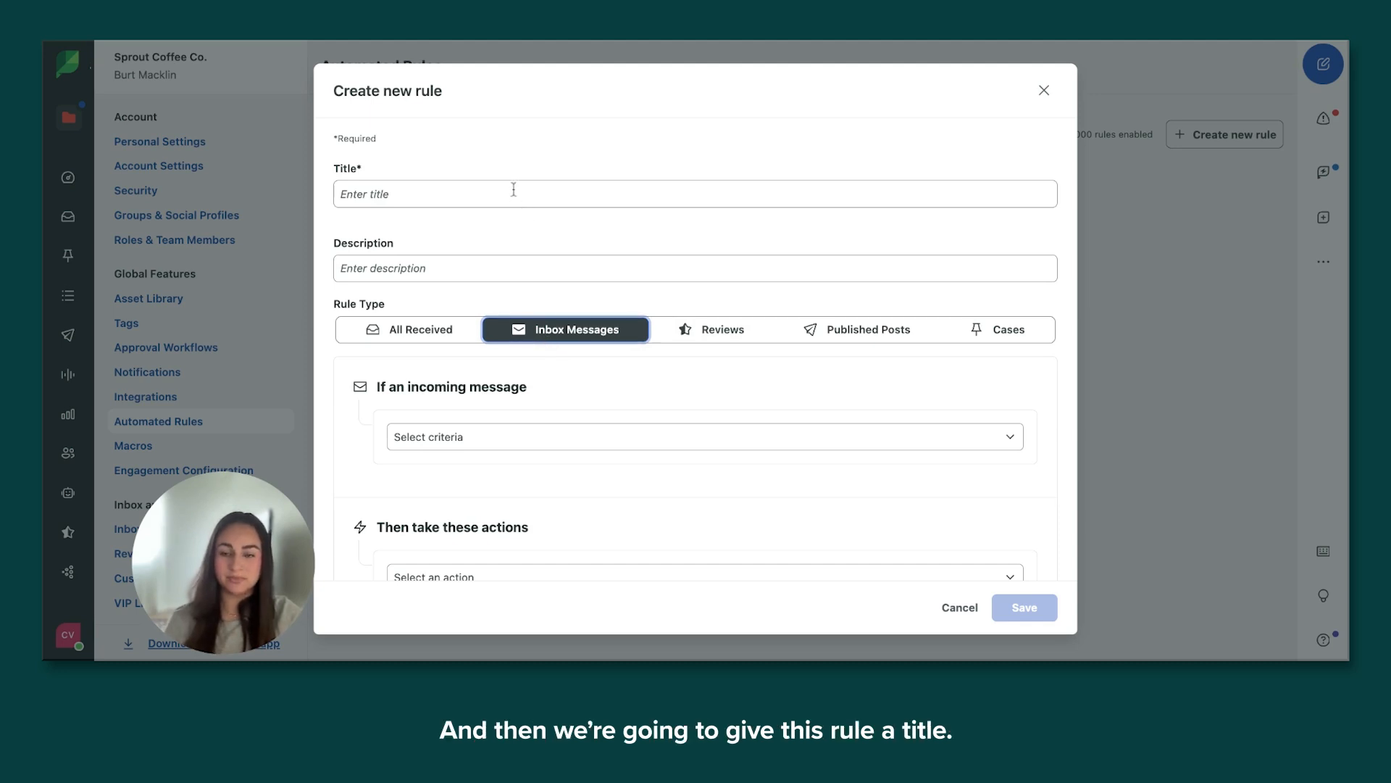
type("Supp")
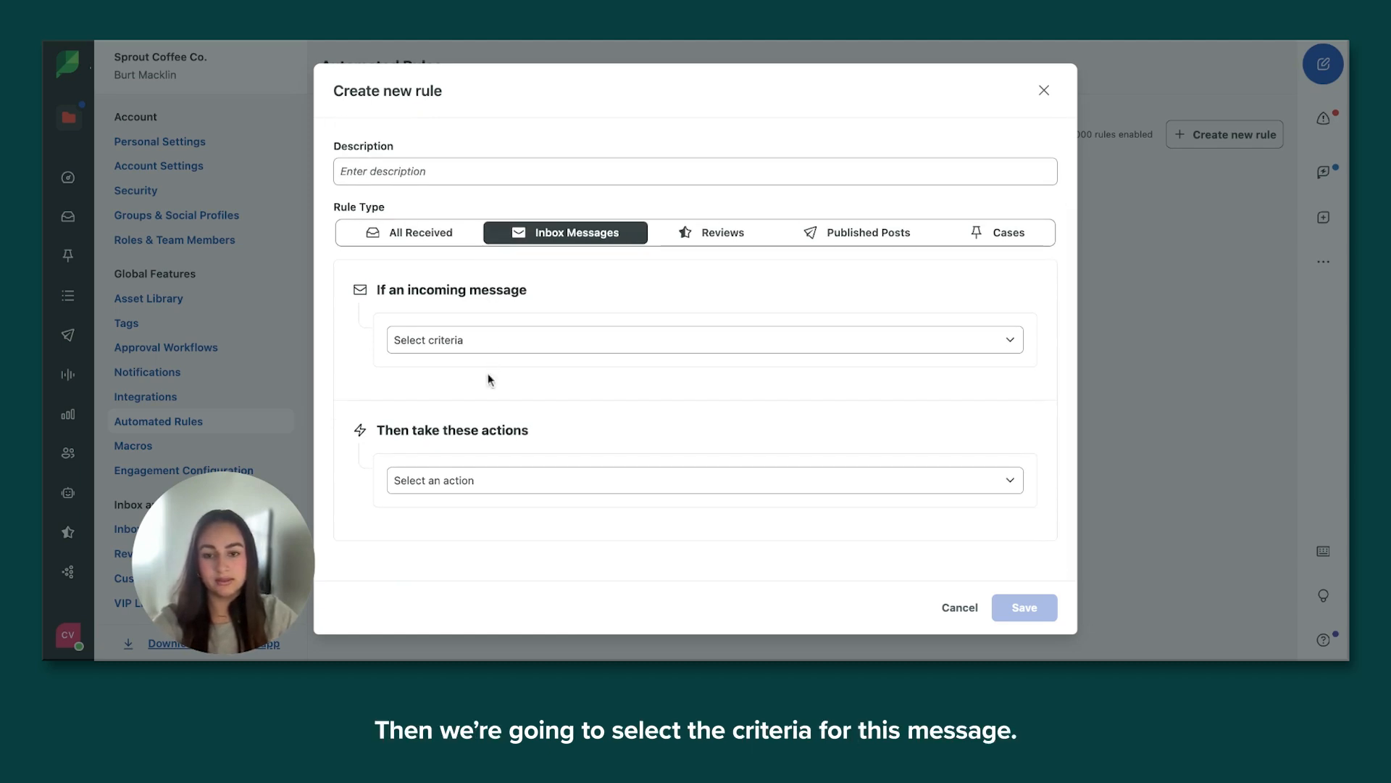
mouse_move(784, 382)
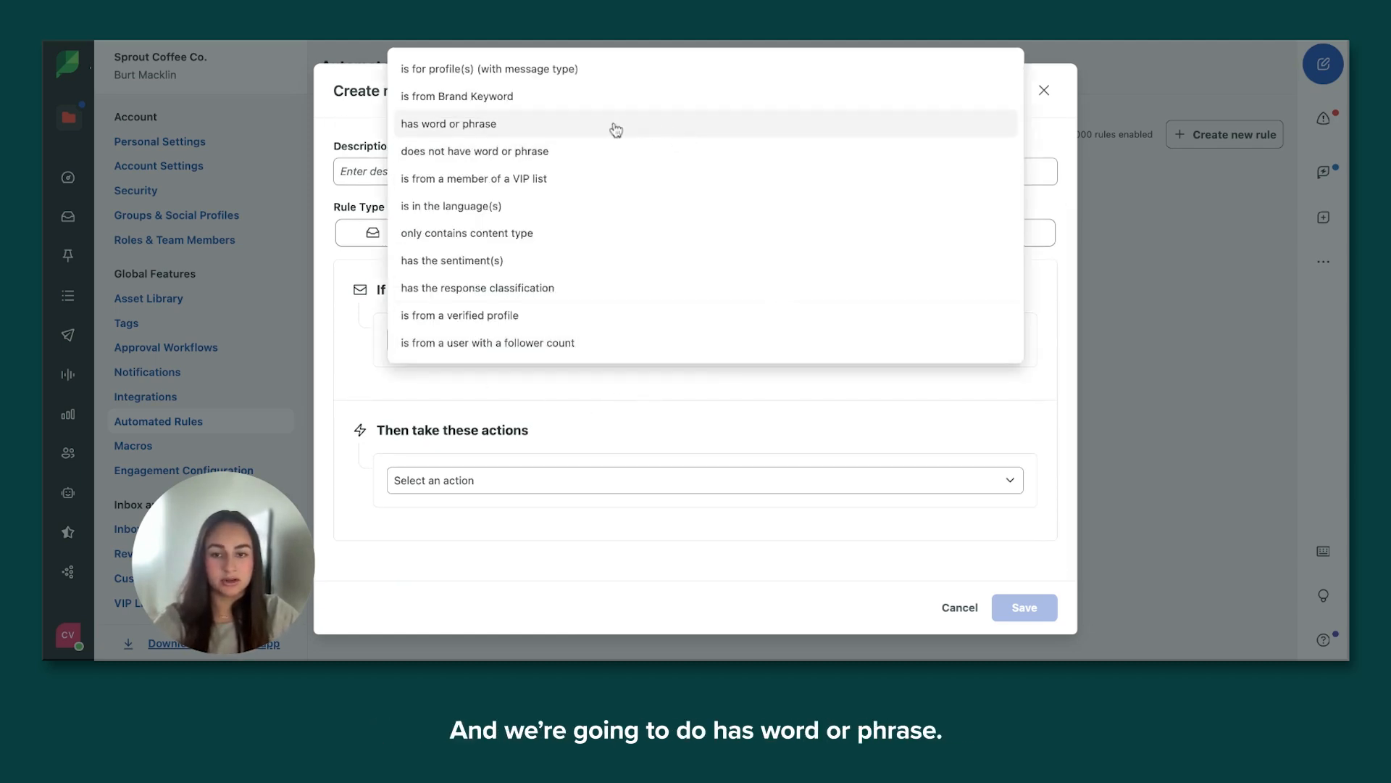
- Set the 'has word or phrase' criterion with keywords Help, Support, Inquiry, Talk, Call, Representative
left_click(448, 123)
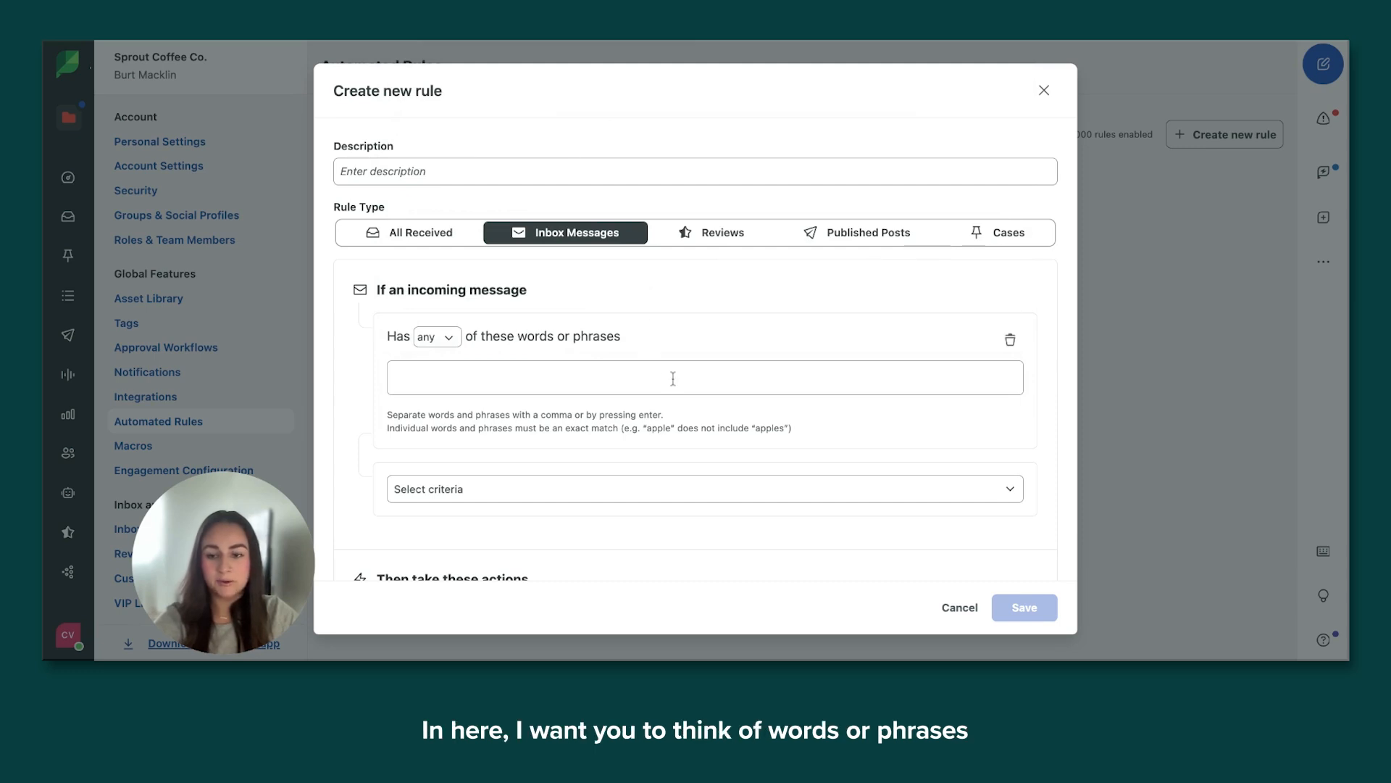
mouse_move(673, 377)
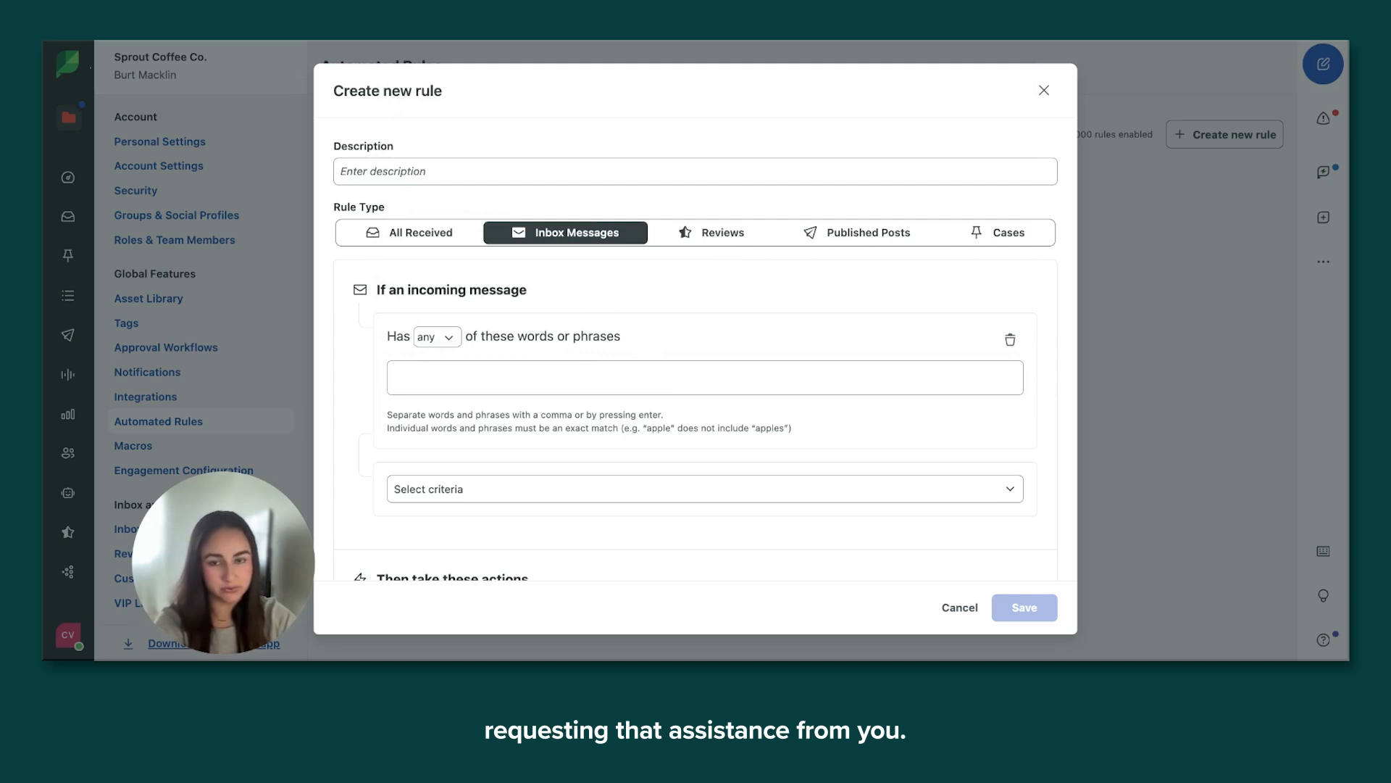
type("Help Support")
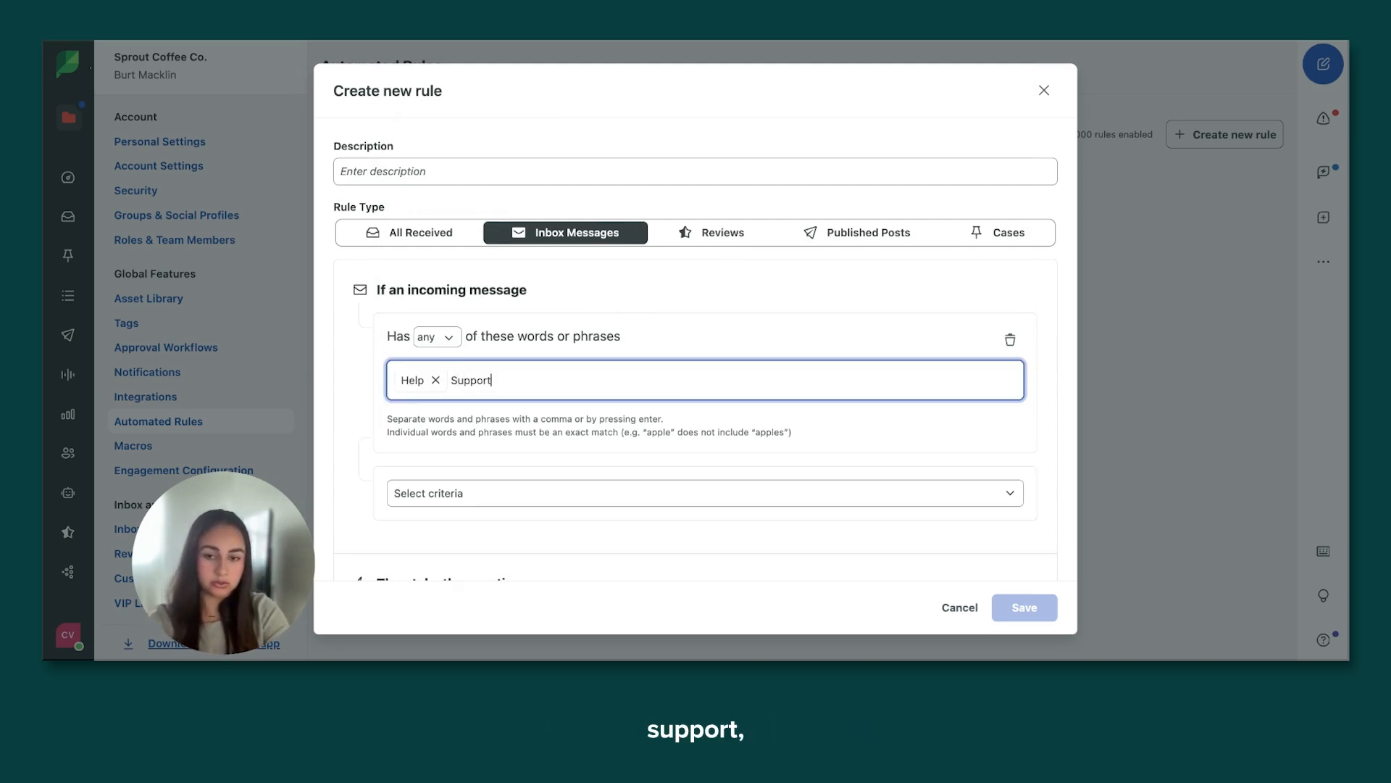
key("Return")
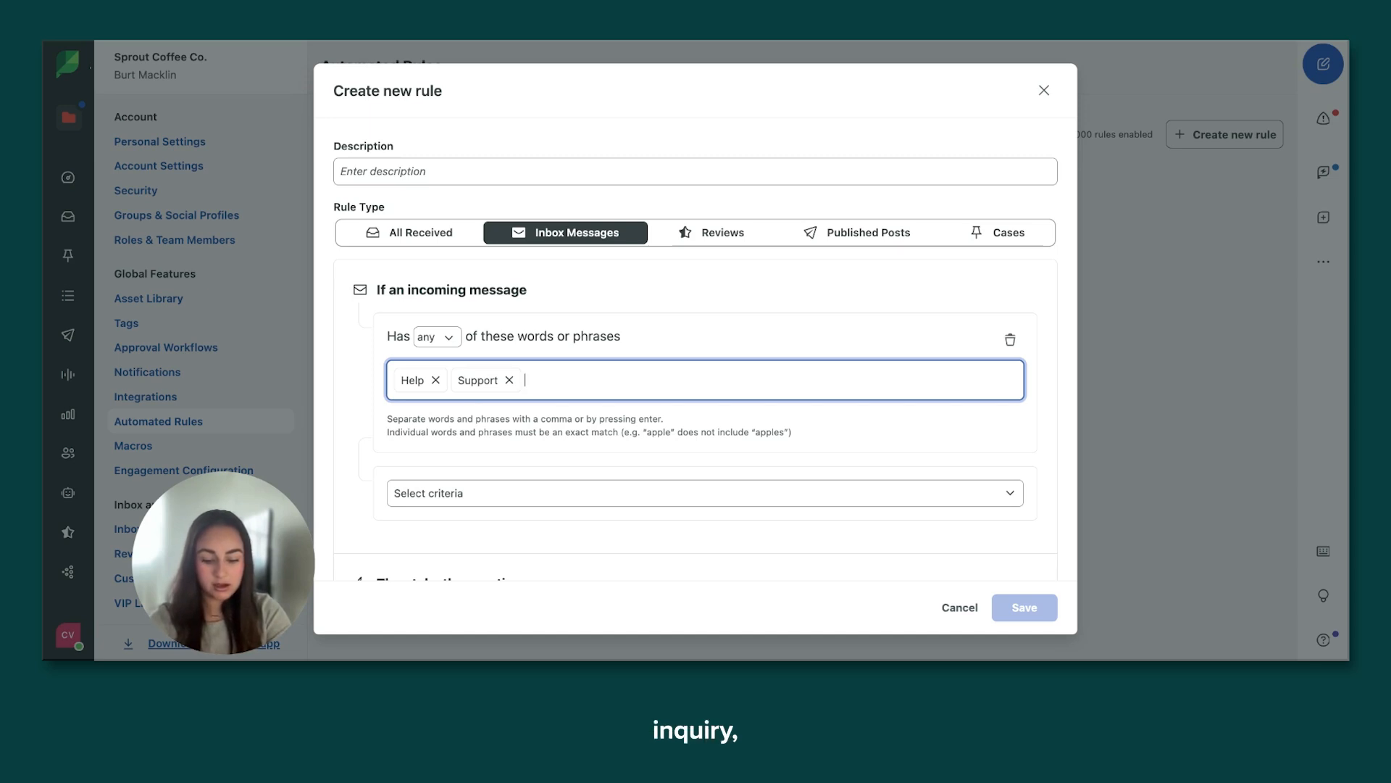
type("Inquiry Talk Call Repres")
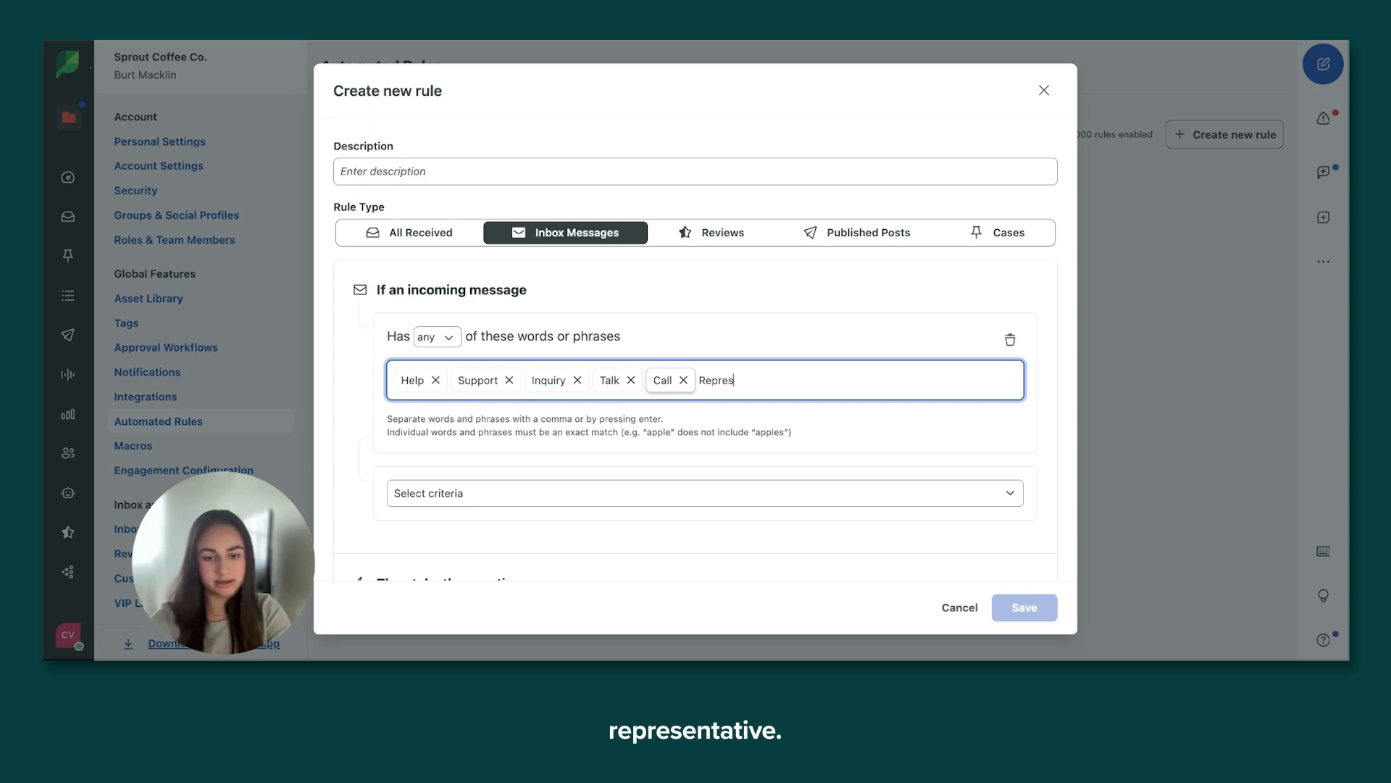
key("Return")
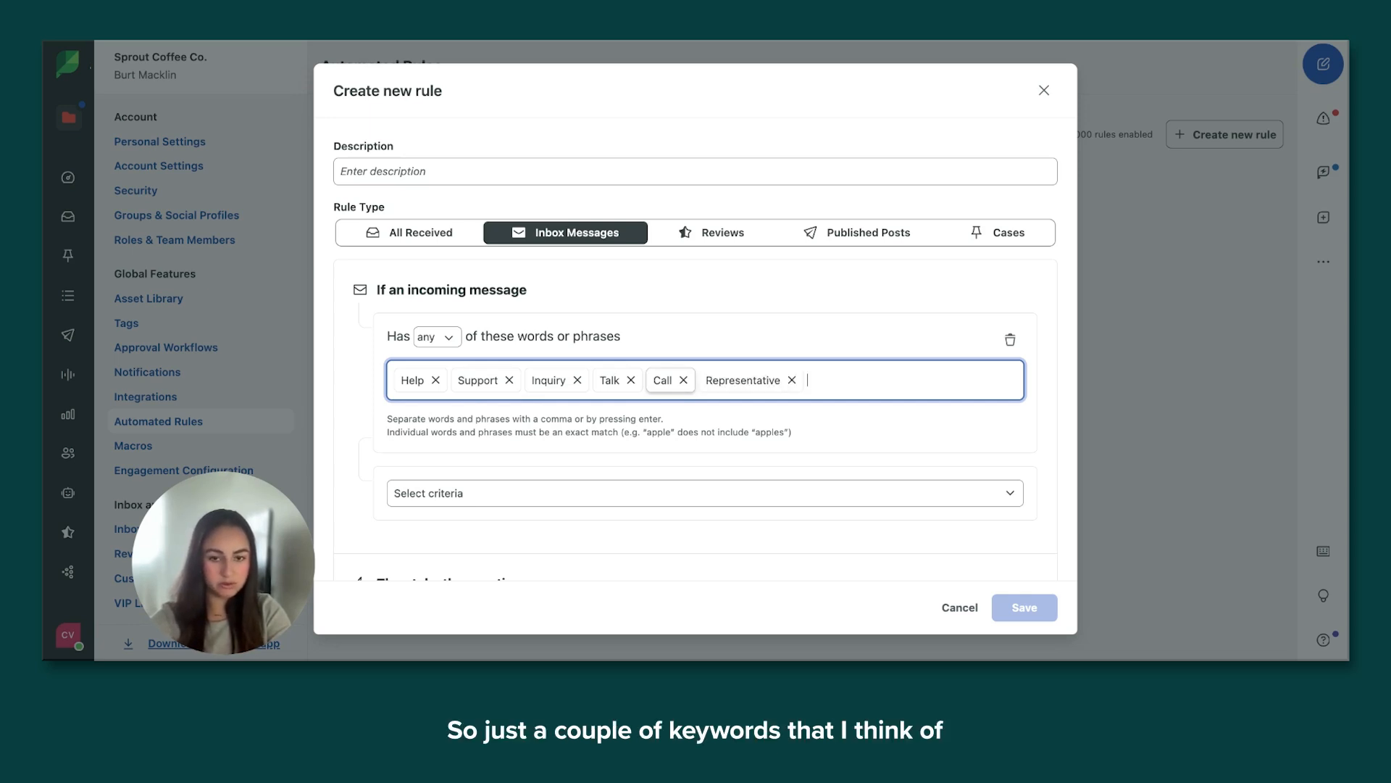
scroll("down", 3)
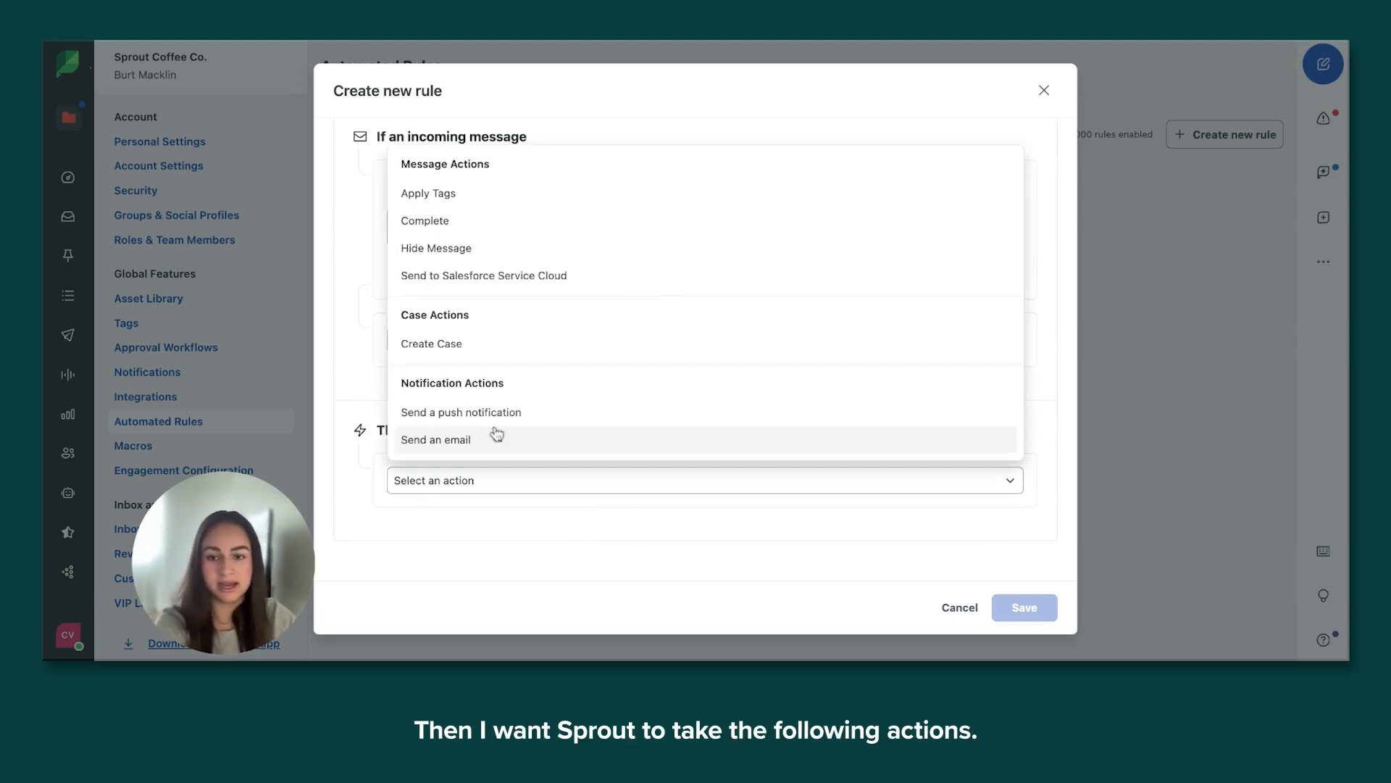
mouse_move(429, 193)
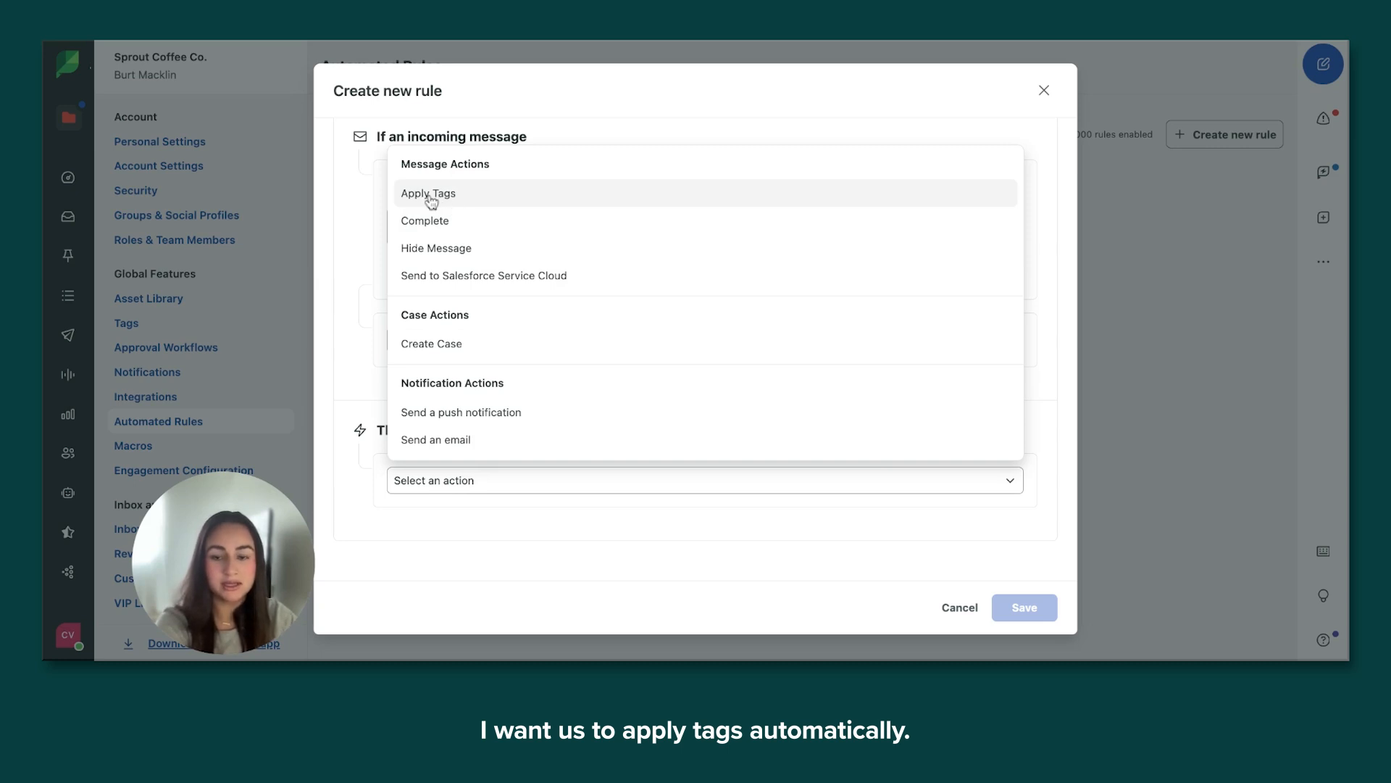
- Add an Apply Tags action with the Support Inquiry tag and save the rule
left_click(429, 193)
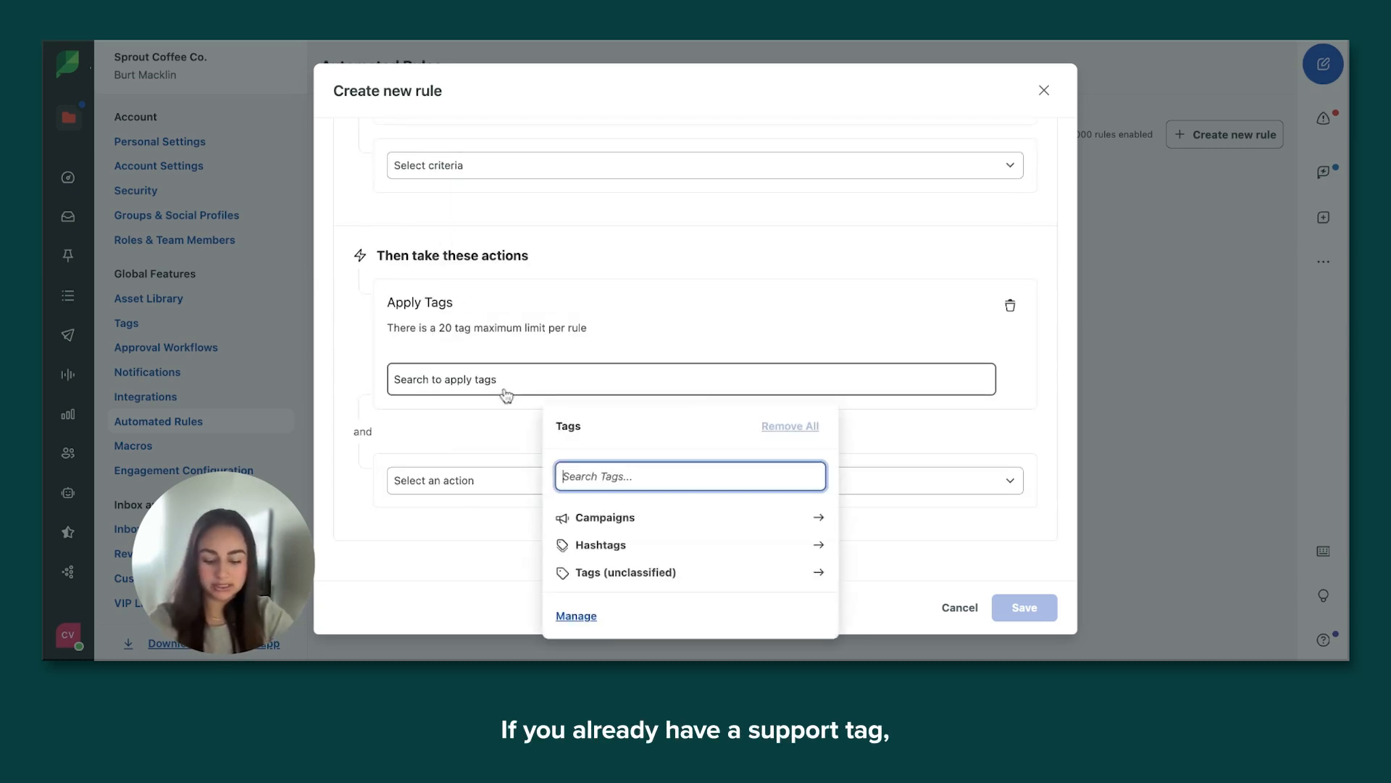
type("Support")
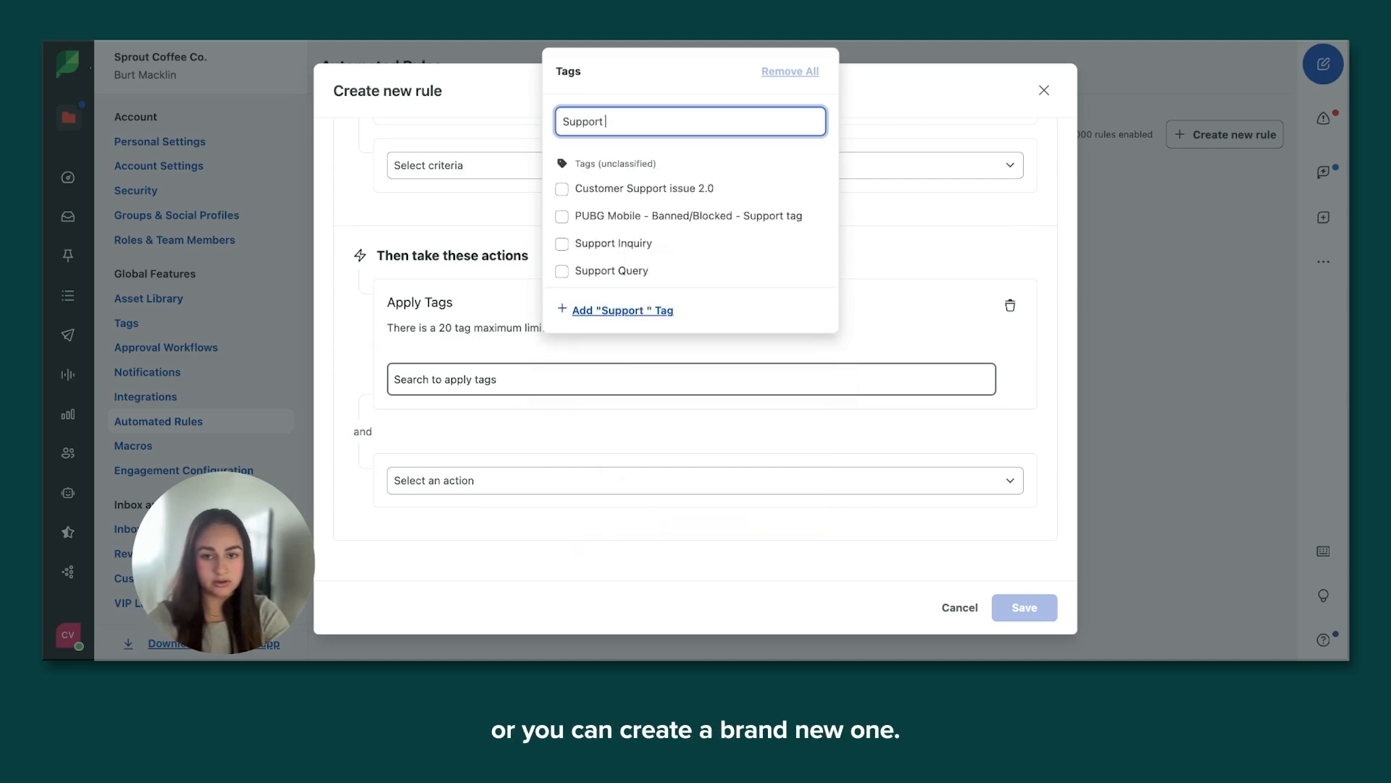
type("Inquiry")
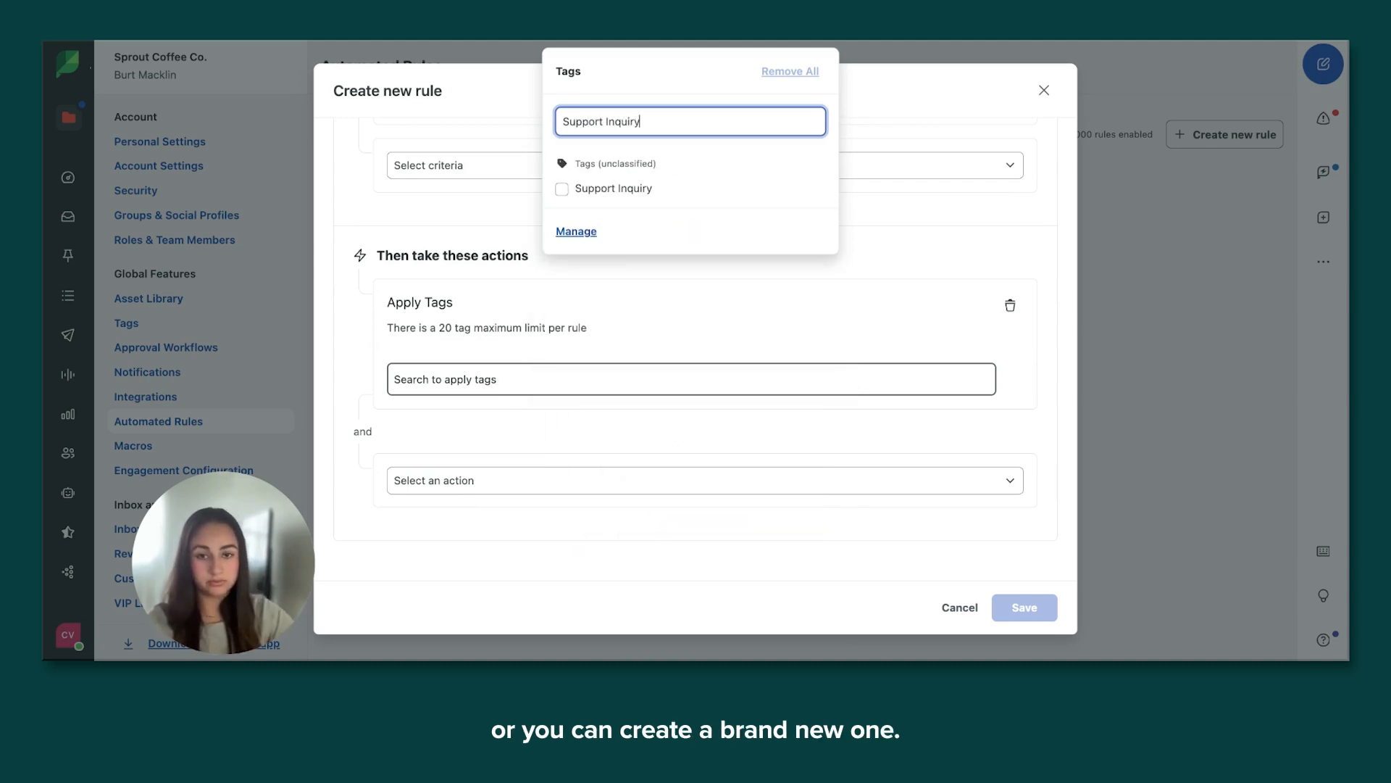
left_click(561, 189)
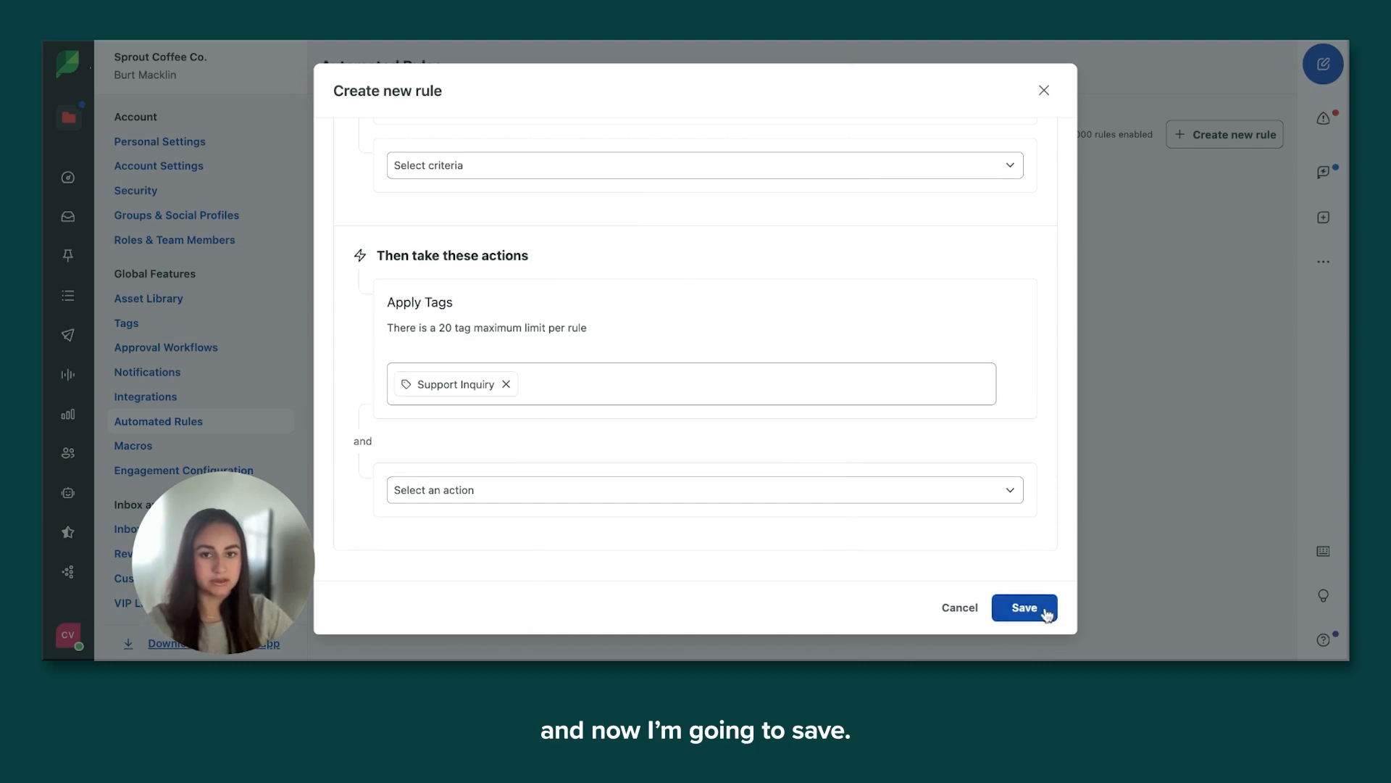
left_click(1025, 607)
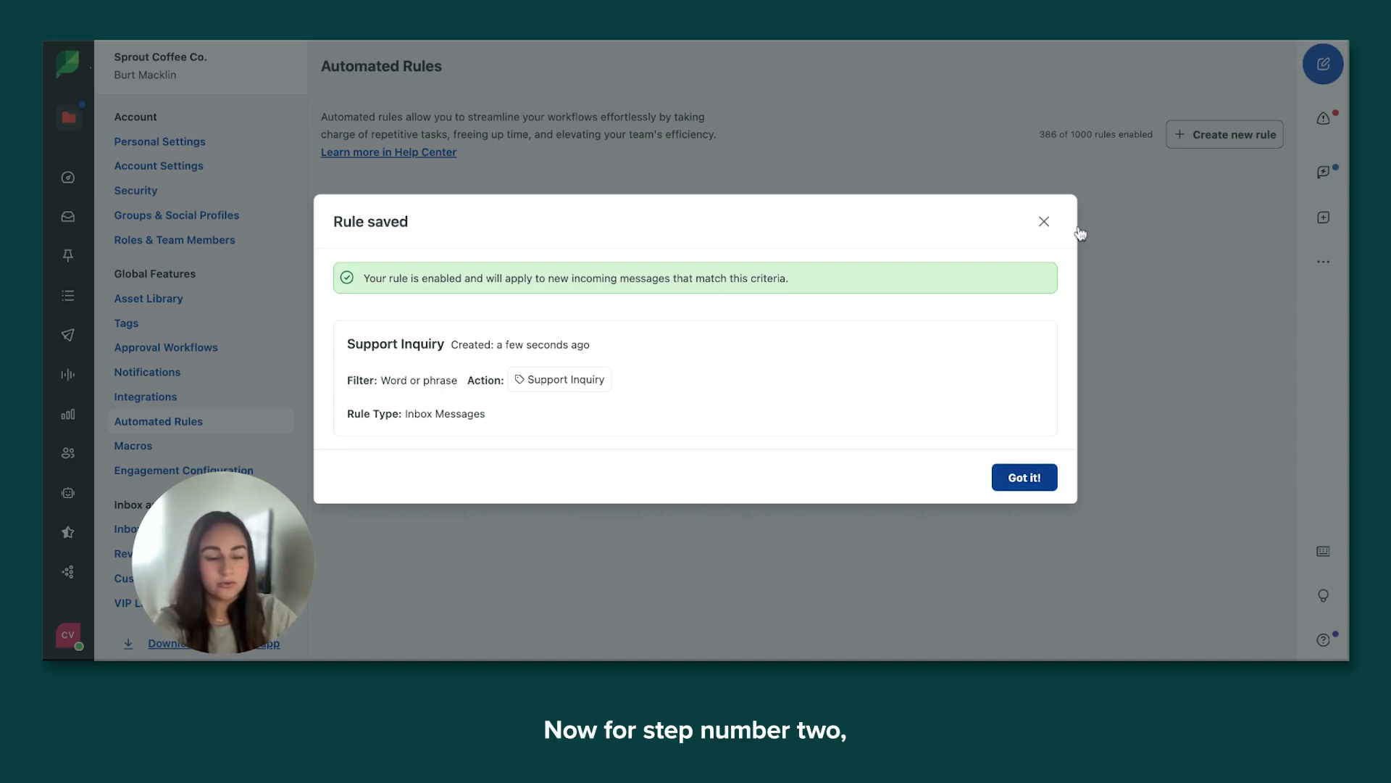
- Dismiss the Rule saved dialog and go to the Smart Inbox
left_click(1025, 477)
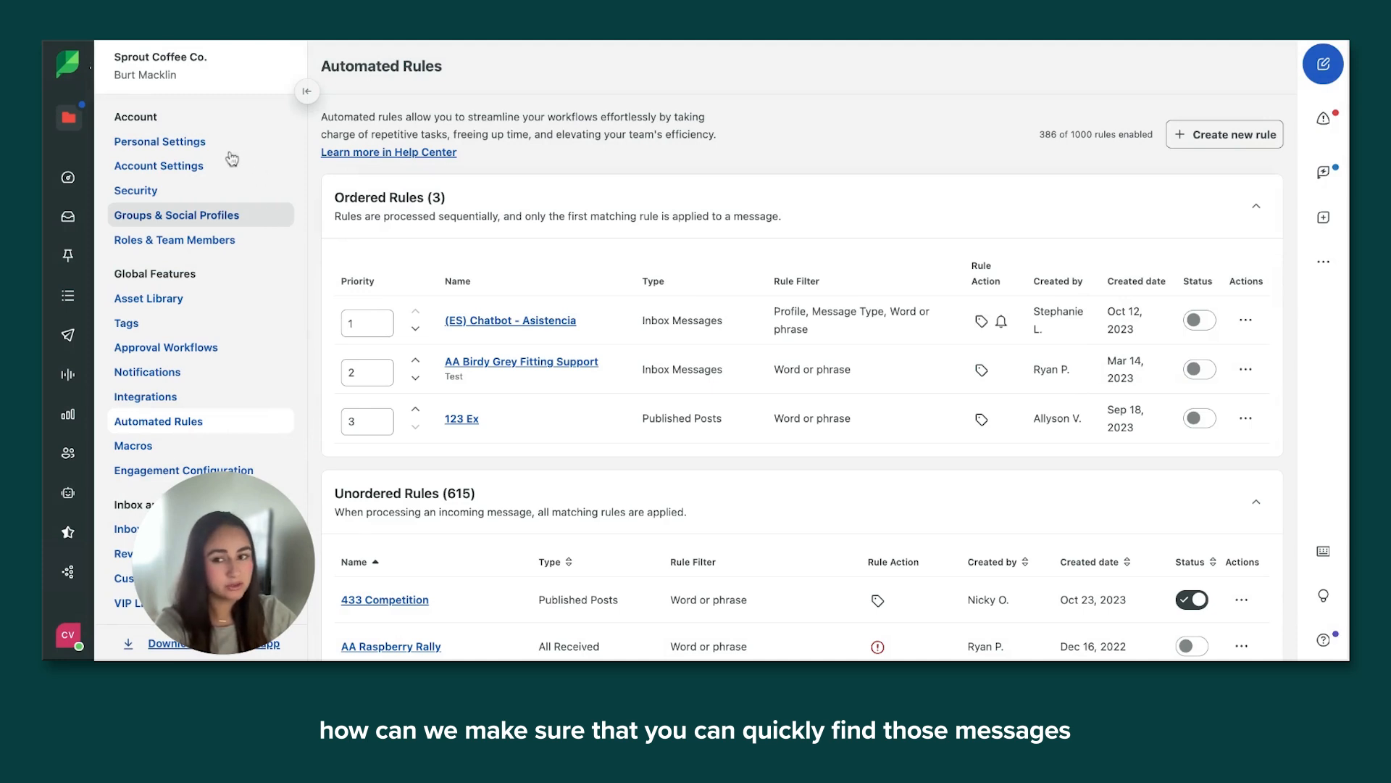
mouse_move(68, 219)
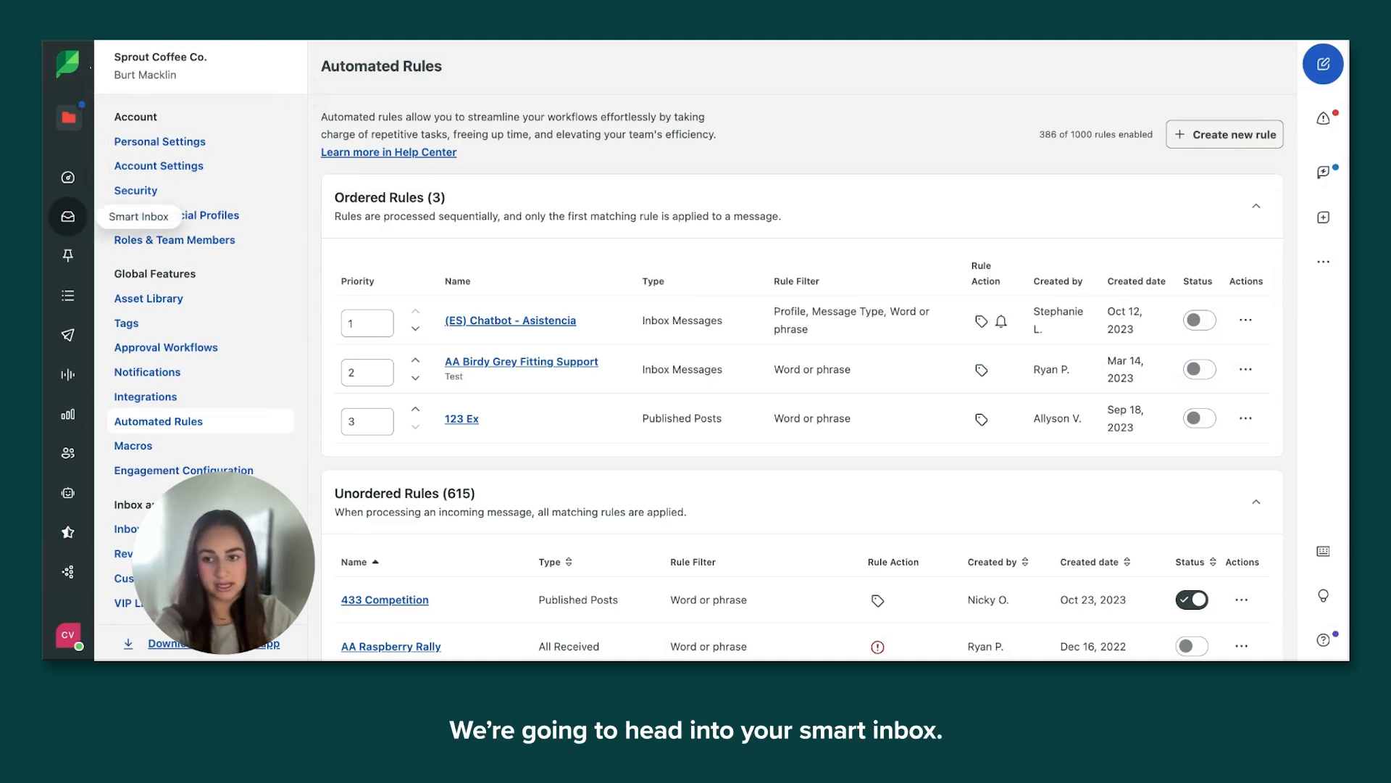
left_click(68, 216)
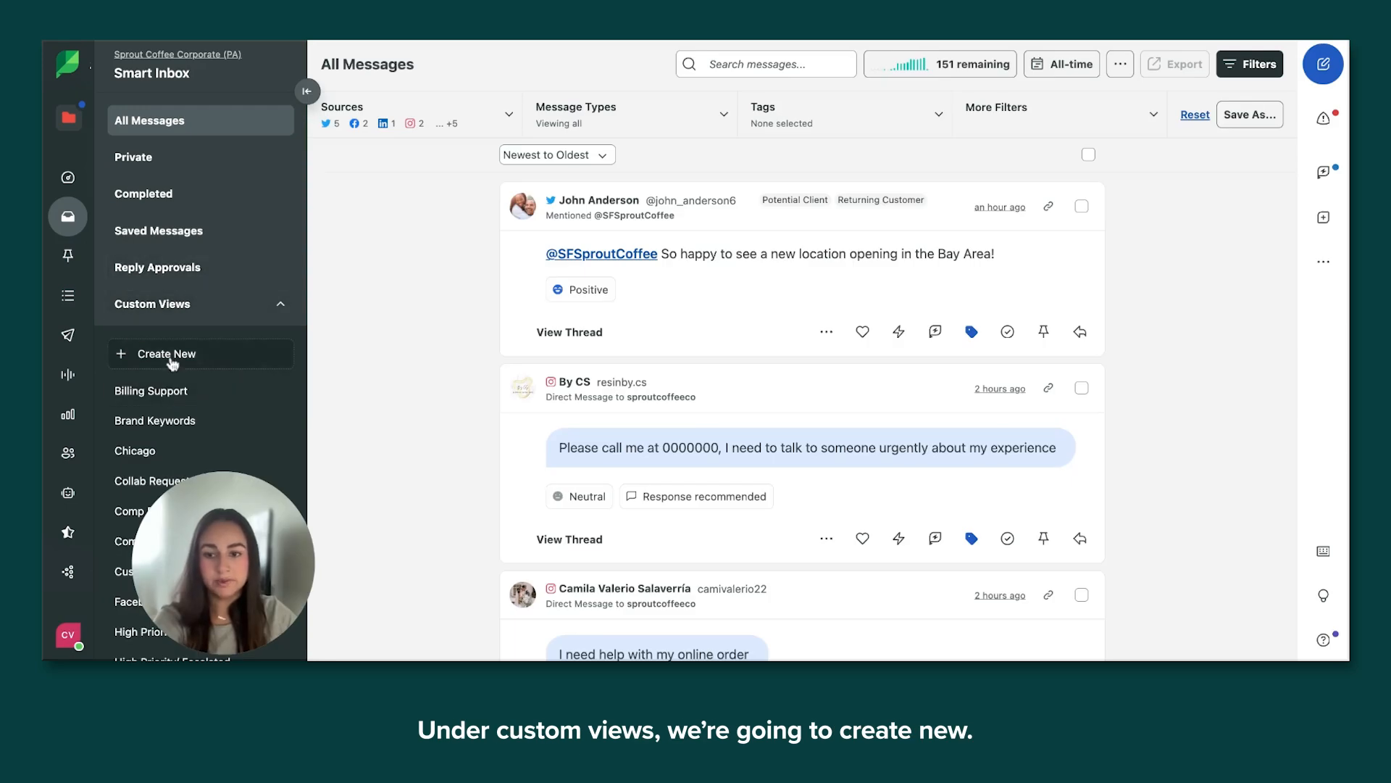
- Start a new custom view and pick its Twitter, Facebook and Instagram source profiles
left_click(166, 354)
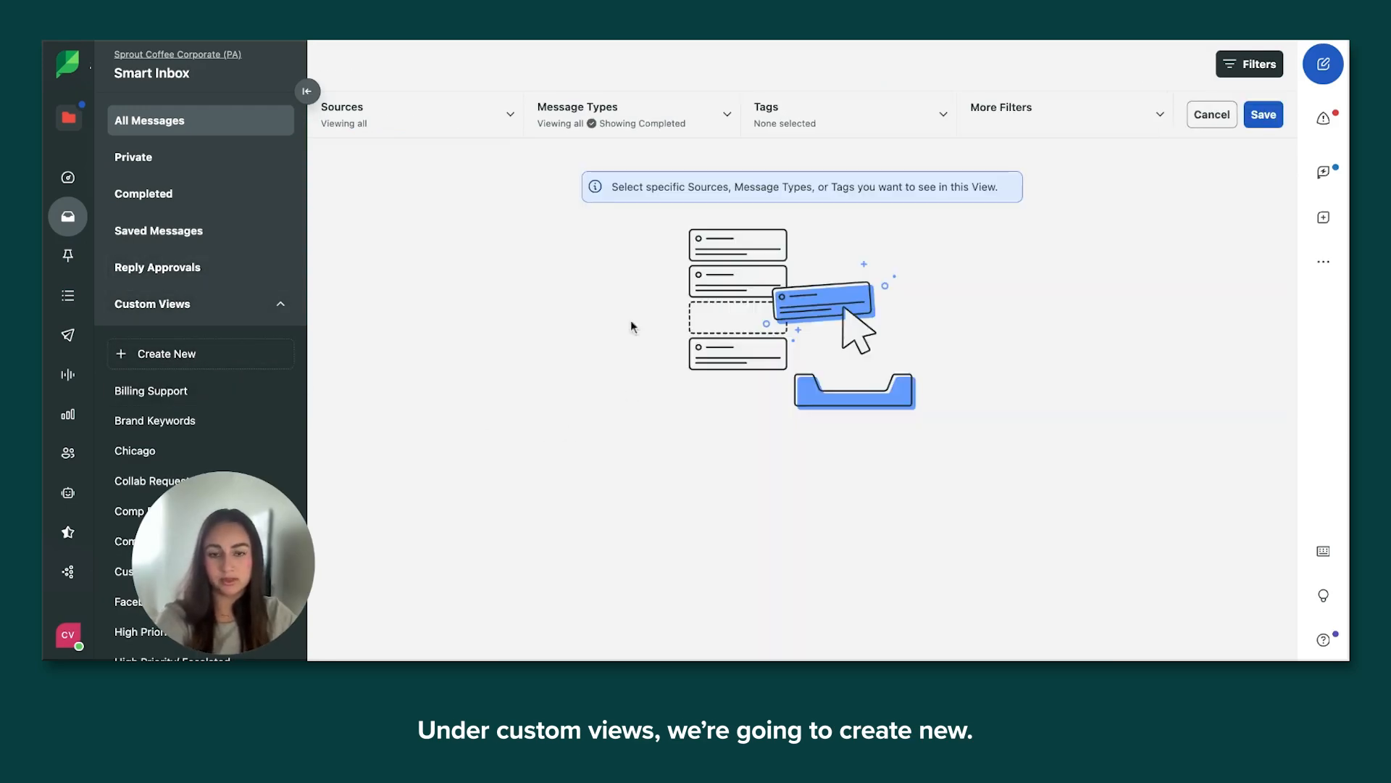
mouse_move(444, 62)
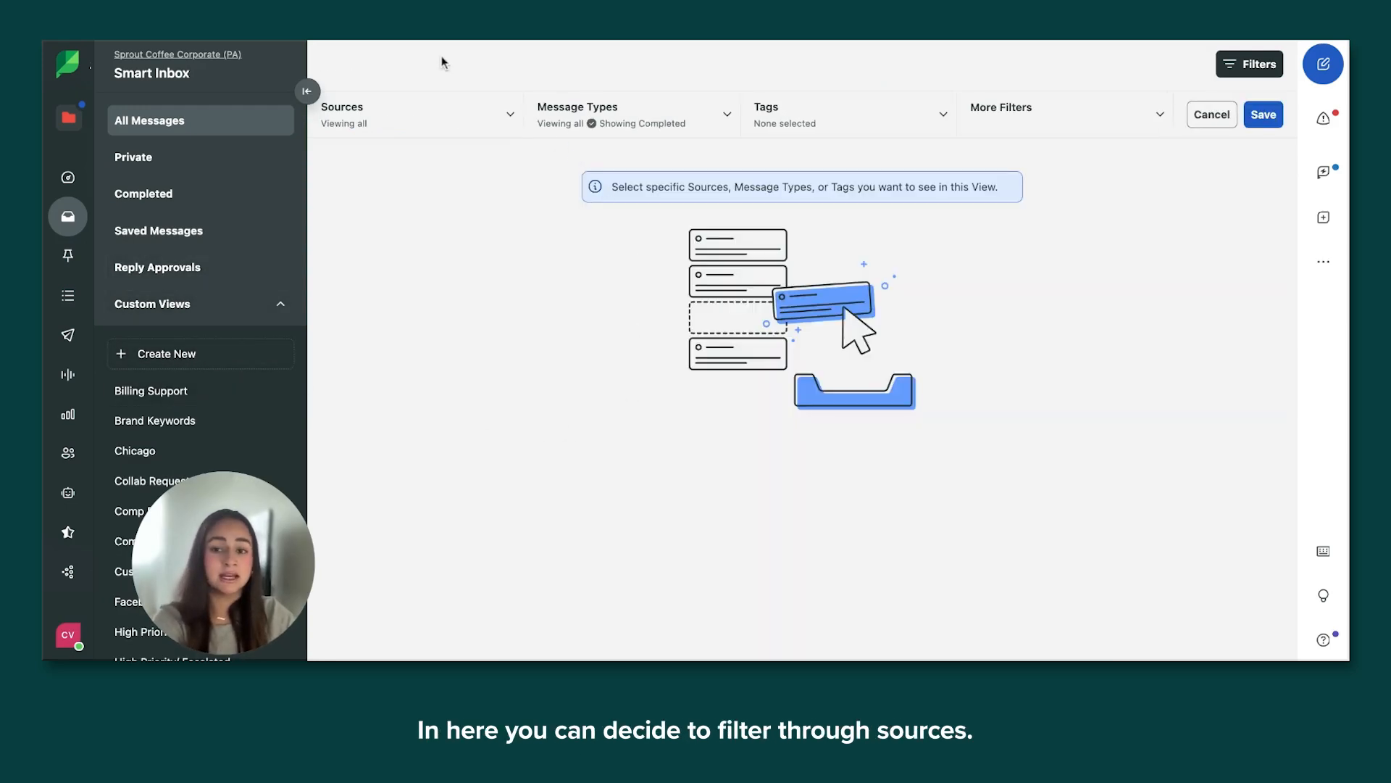
mouse_move(402, 148)
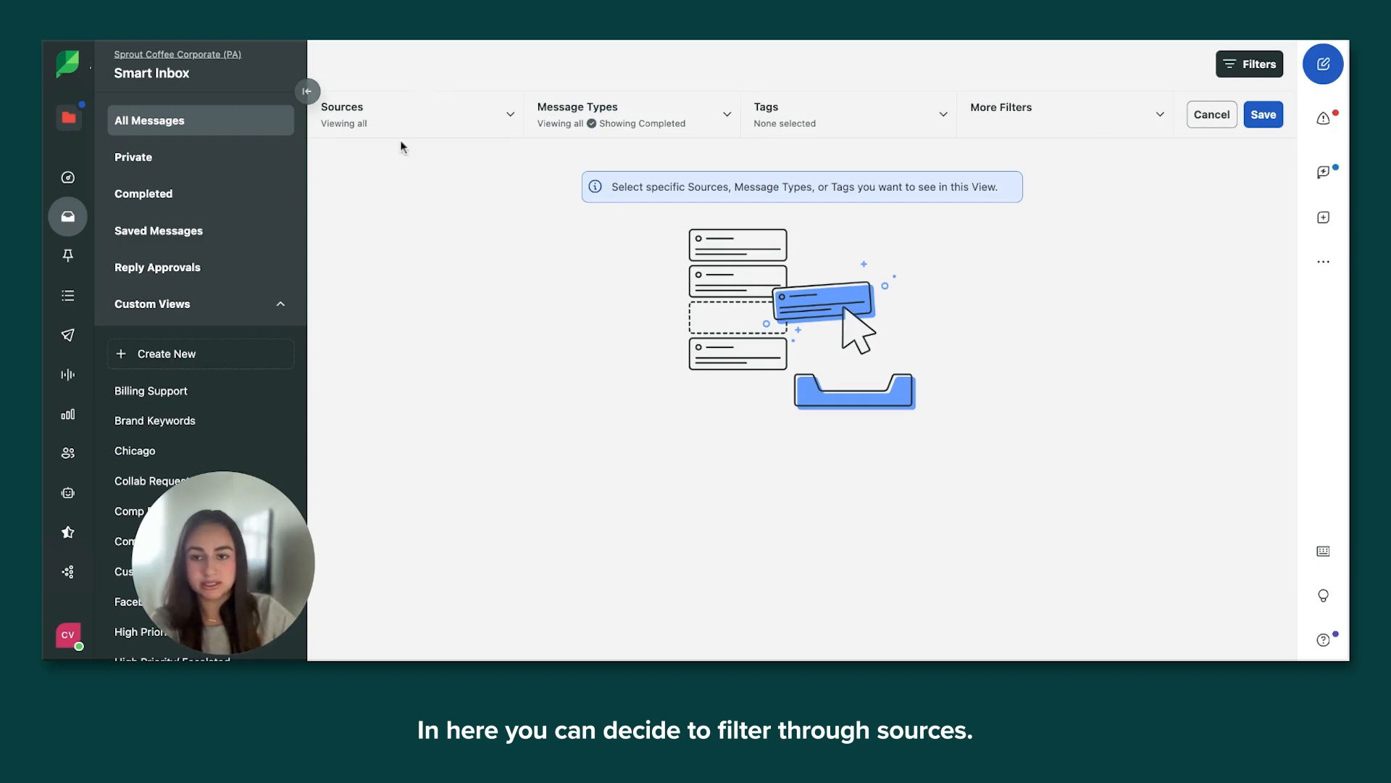
left_click(417, 113)
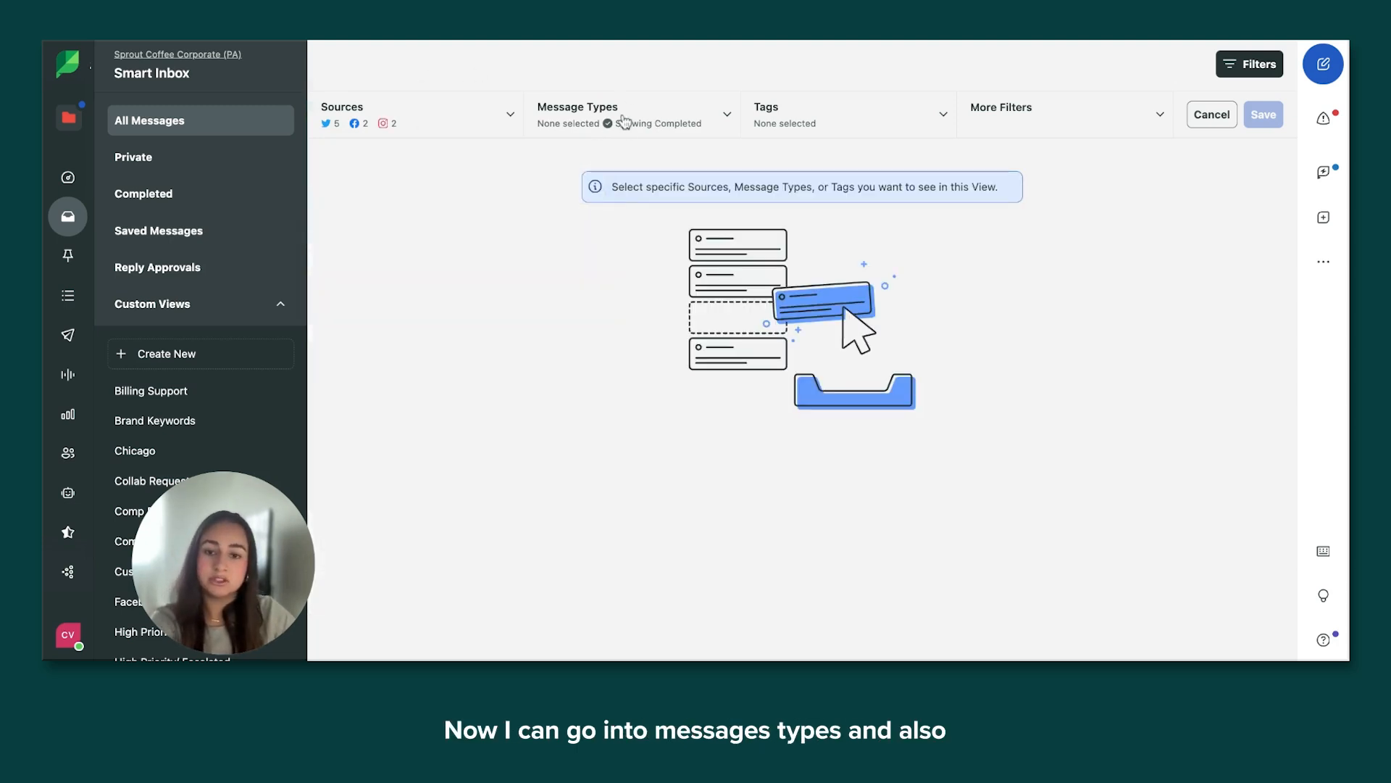
- Select all message types and hide completed and sent messages in the view
left_click(632, 113)
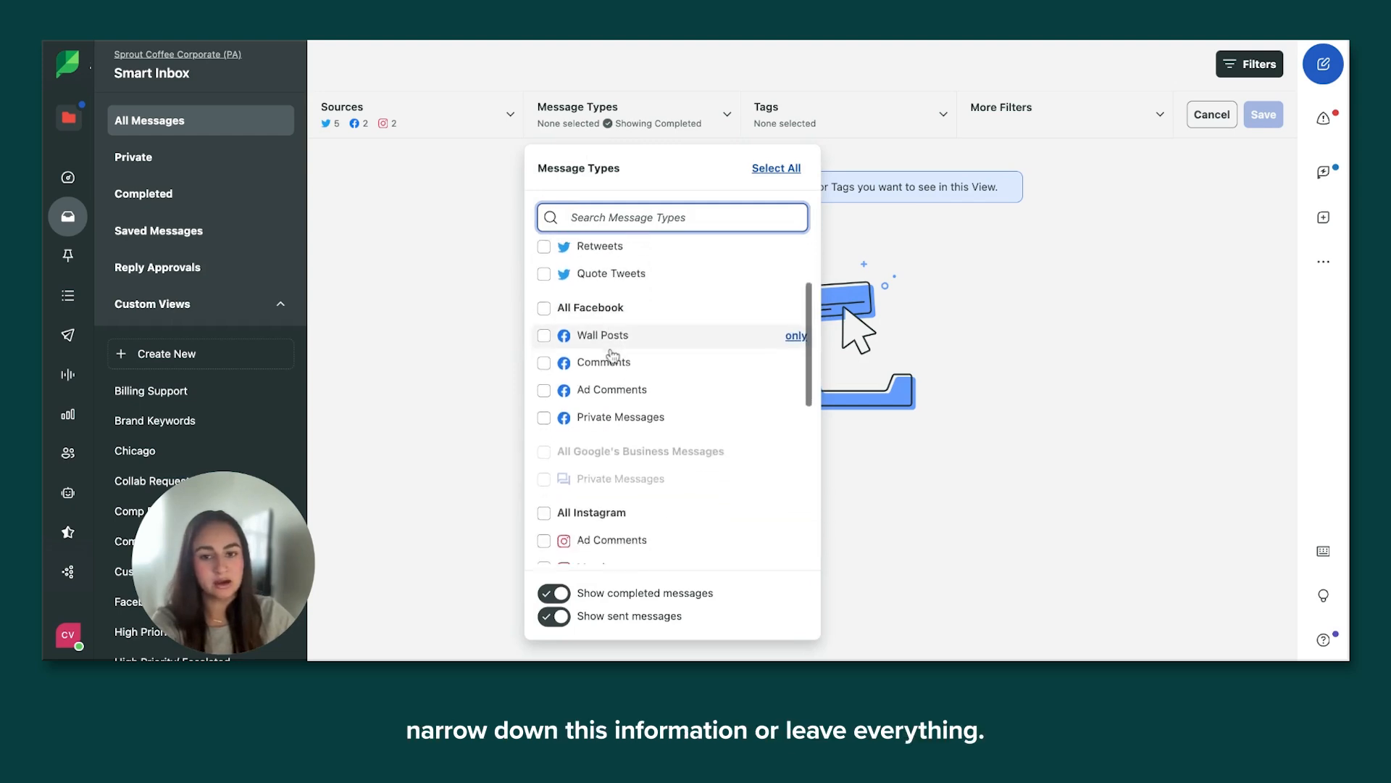
scroll("up", 3)
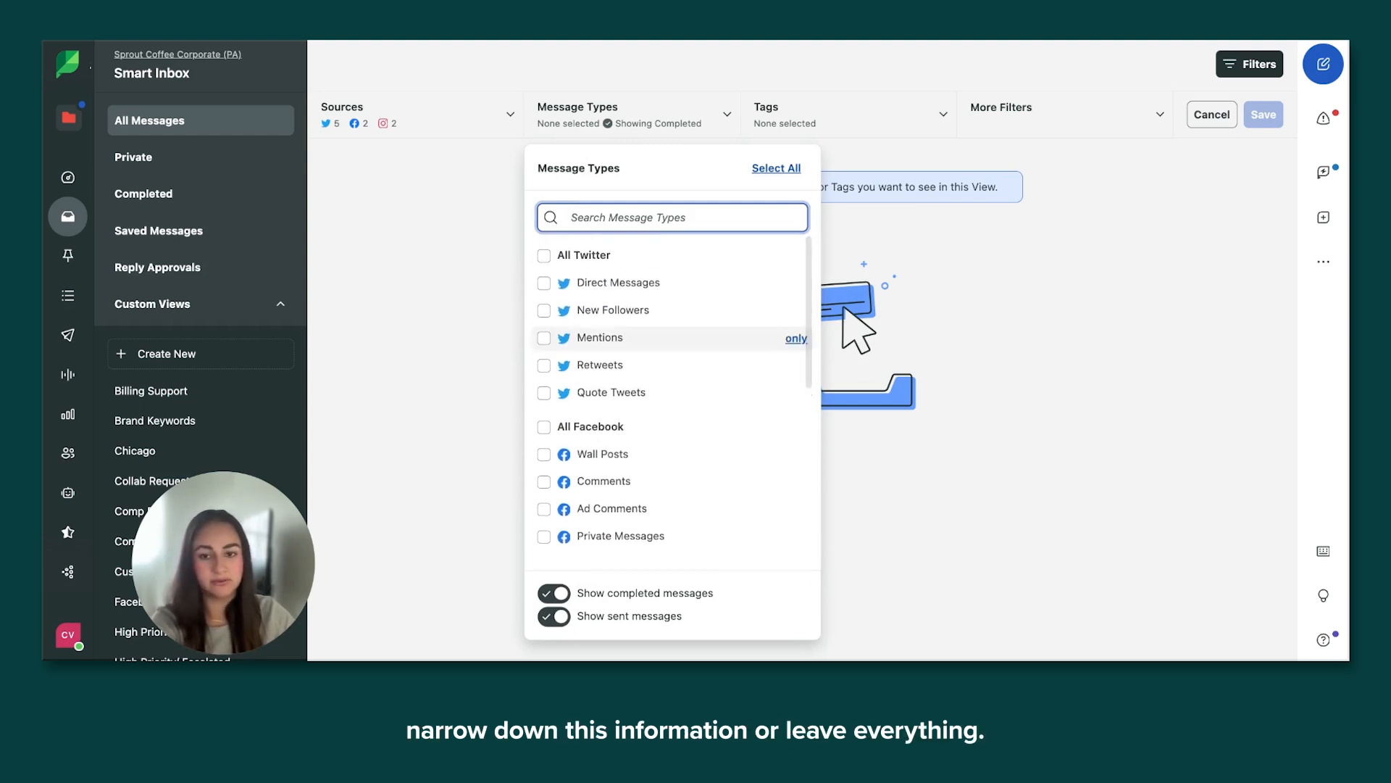
left_click(775, 168)
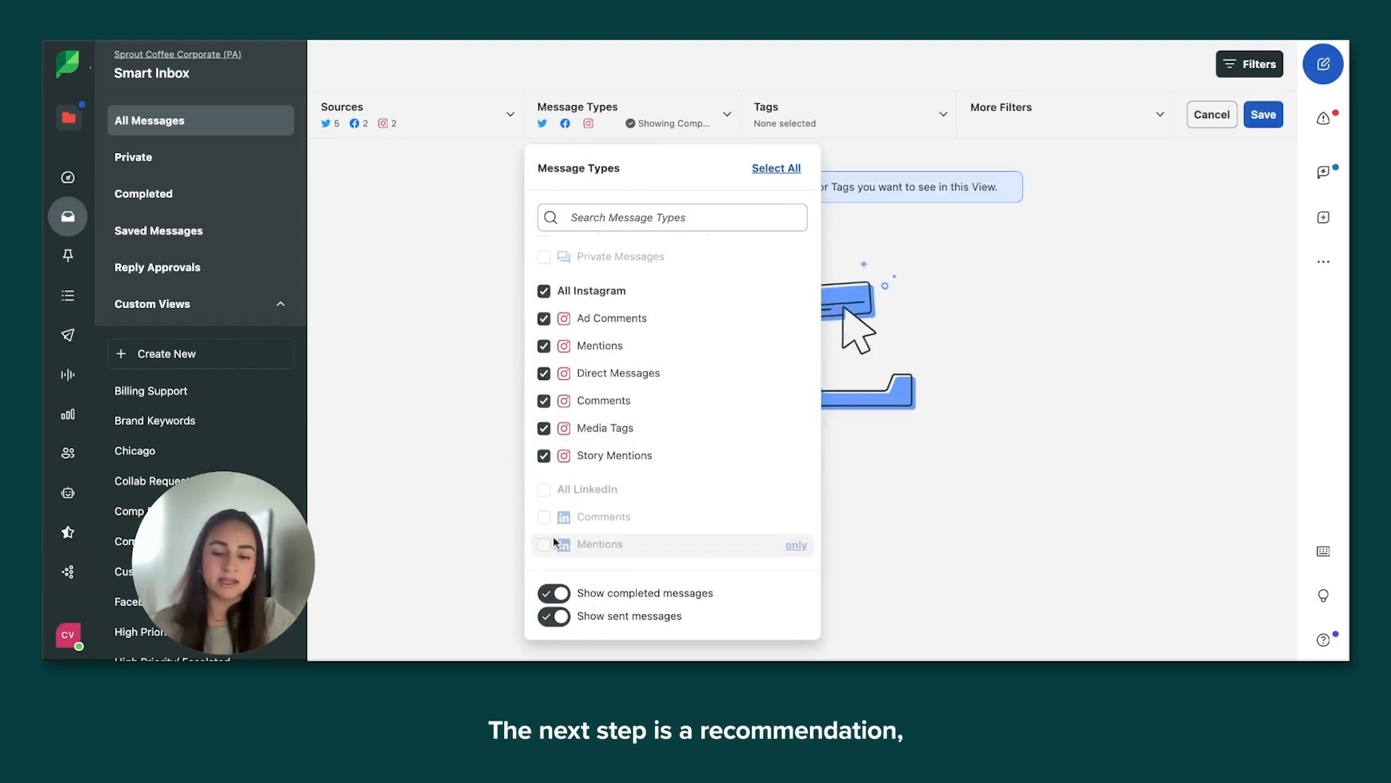
left_click(552, 593)
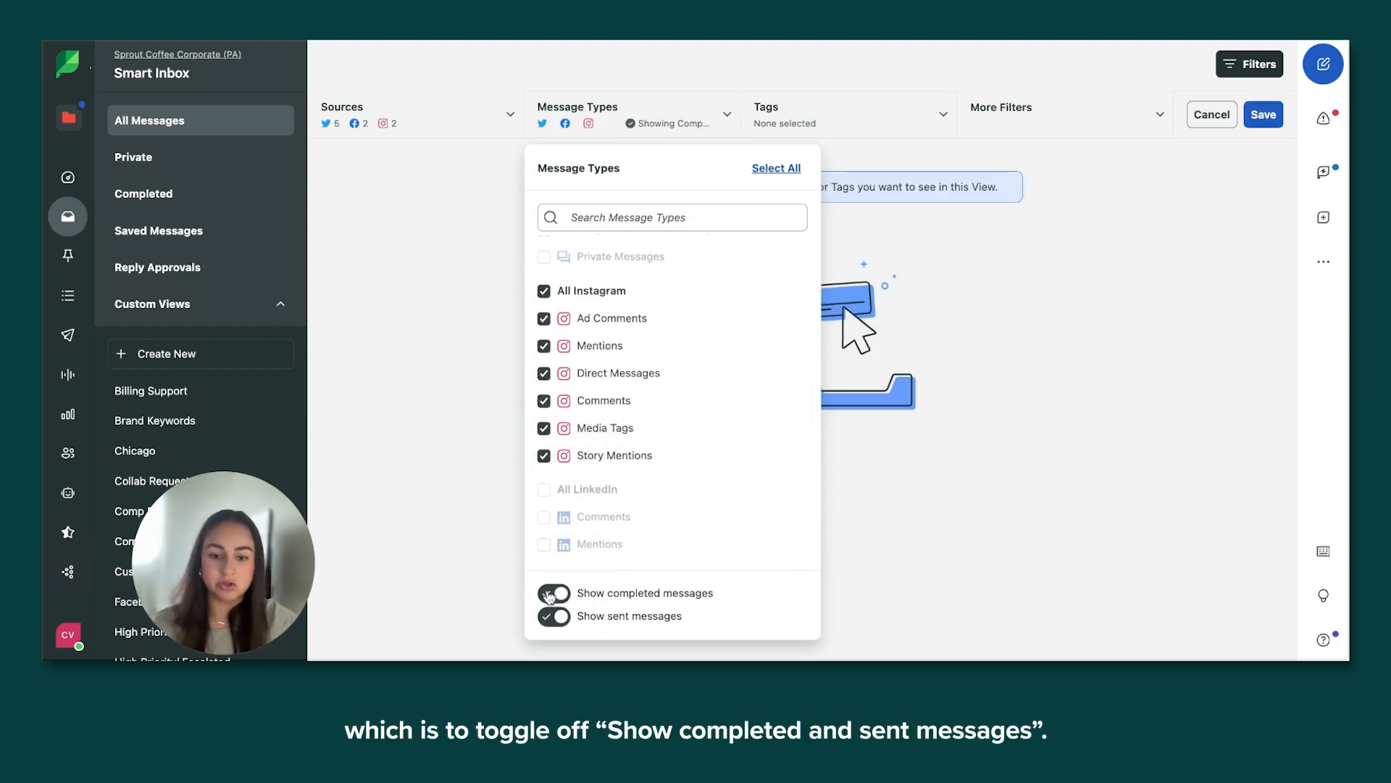
left_click(552, 616)
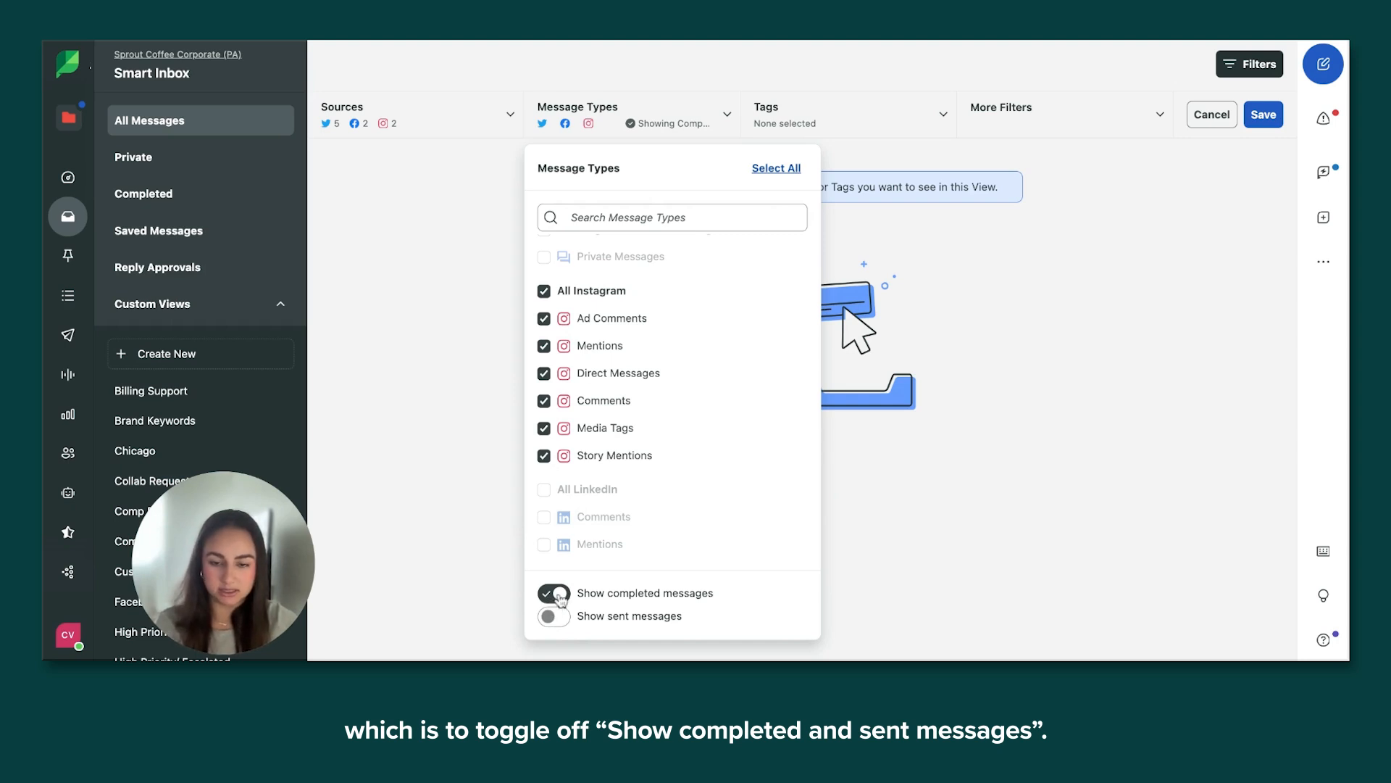
left_click(553, 593)
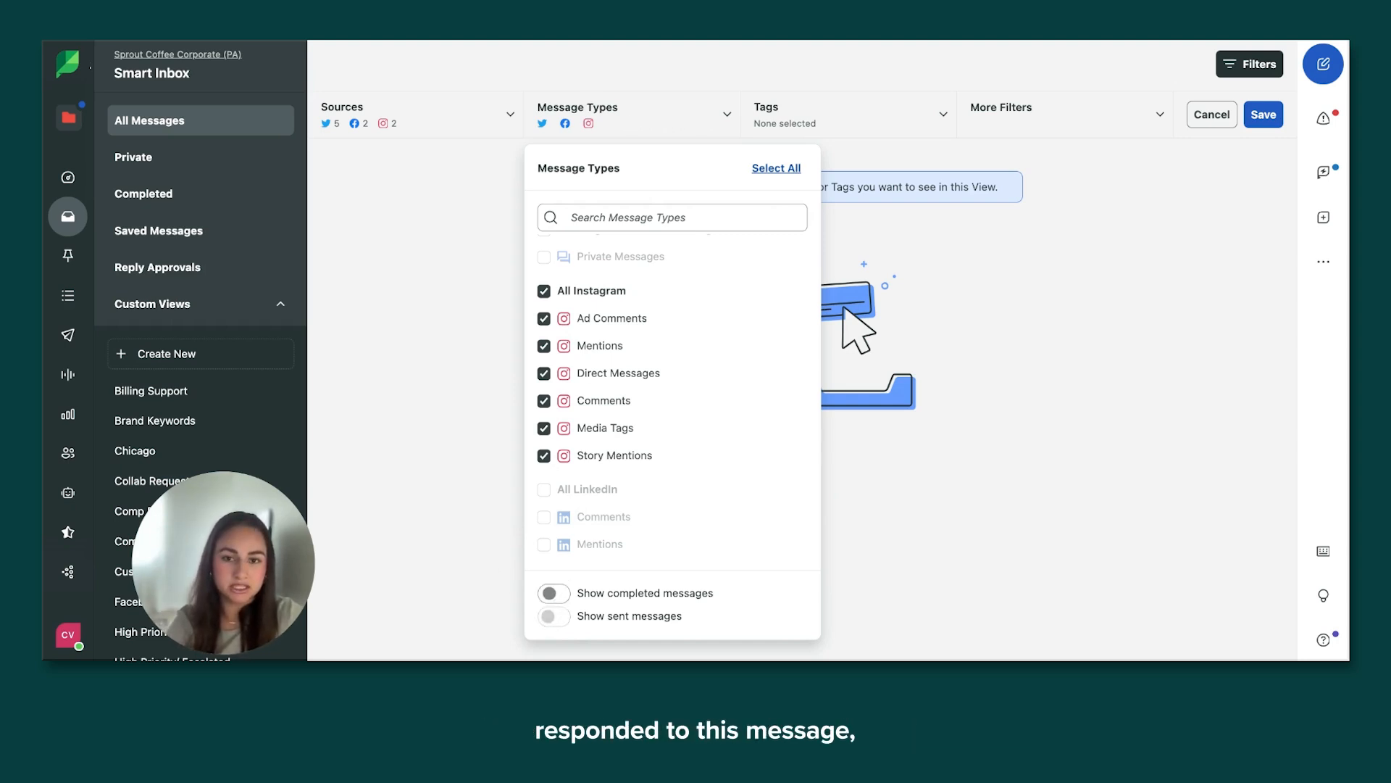
mouse_move(513, 512)
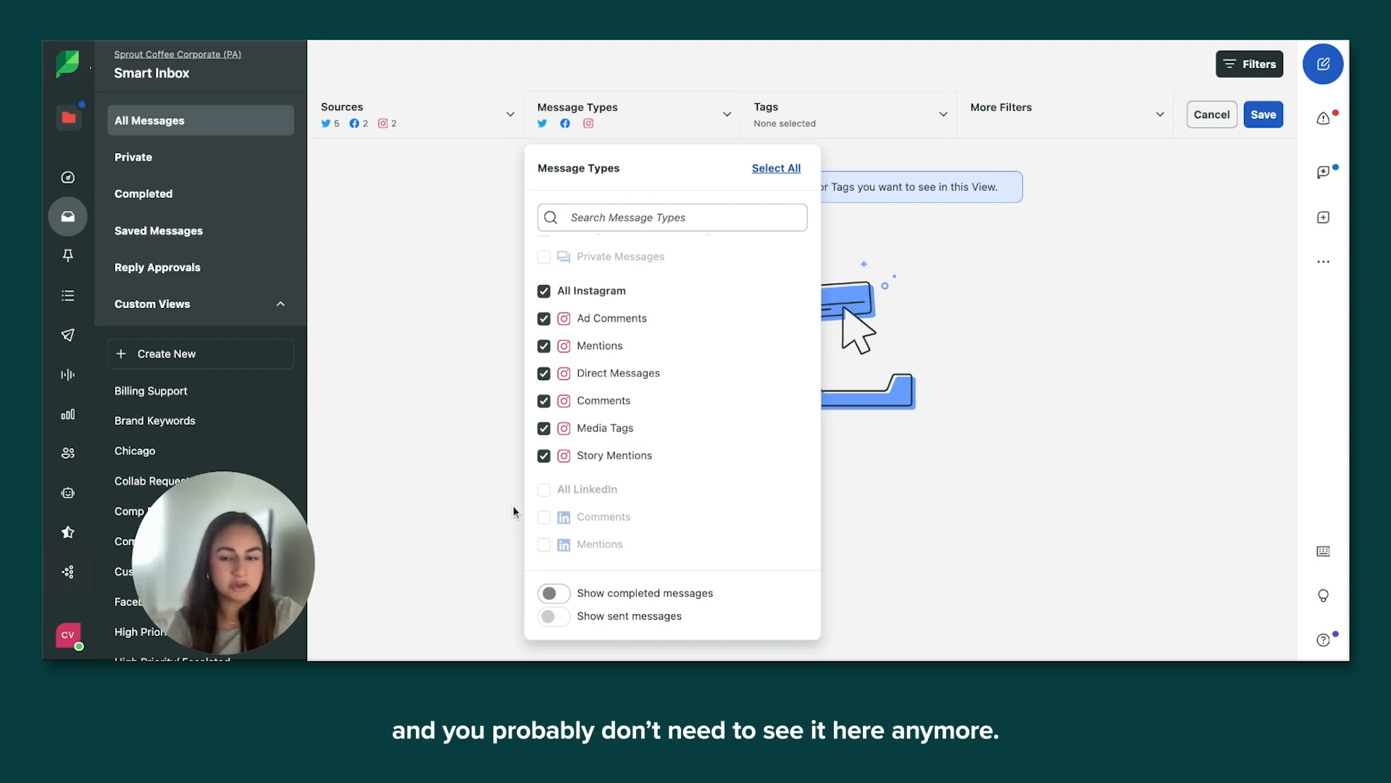
left_click(473, 273)
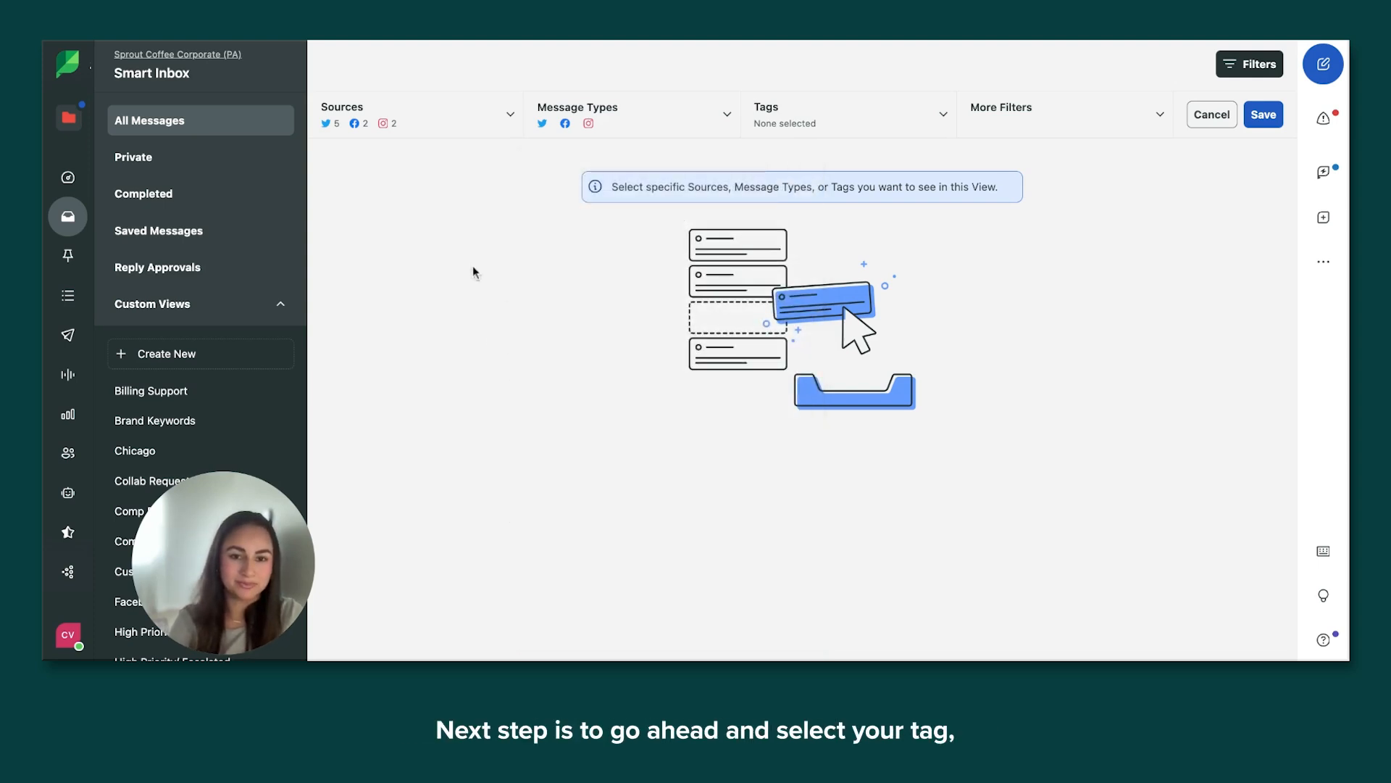
- Filter the view by the Support Inquiry tag and save the filters as a custom view
left_click(848, 113)
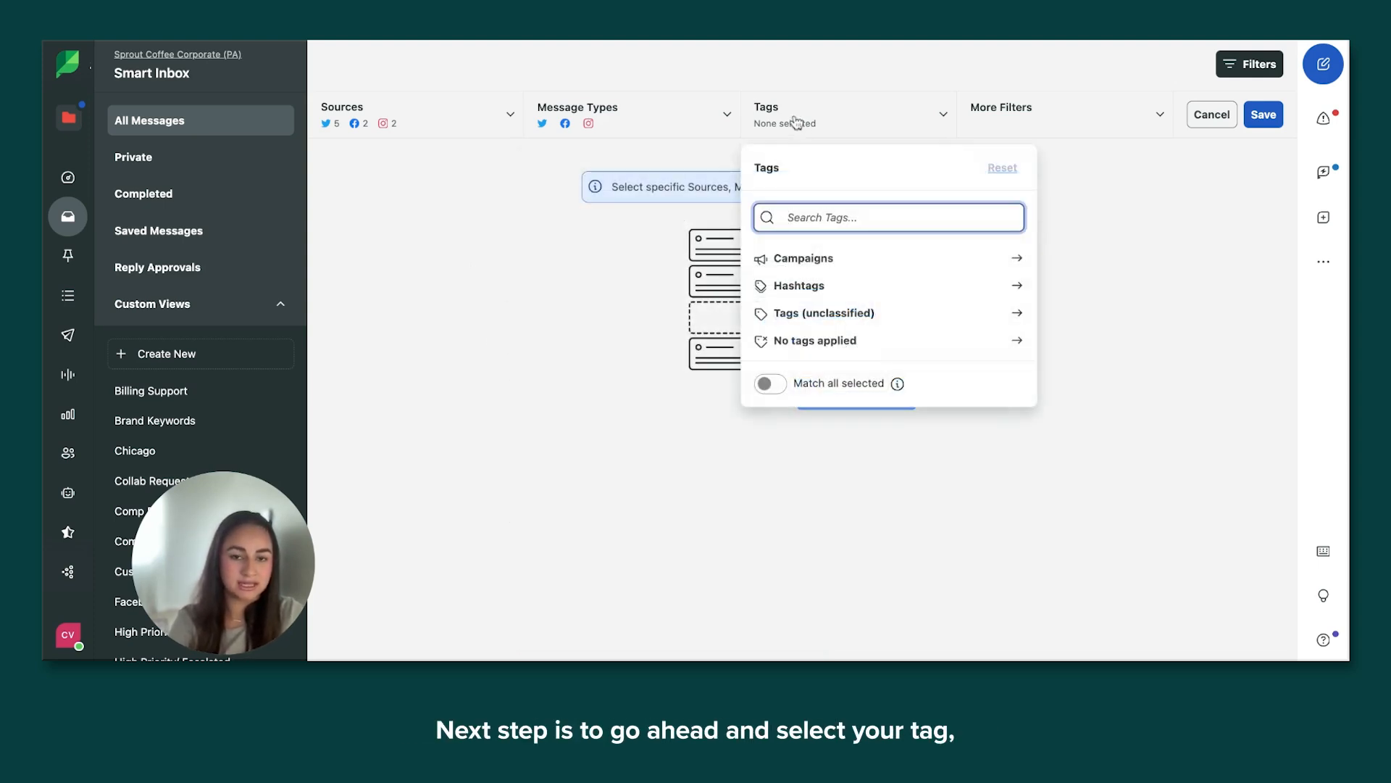
type("Sup")
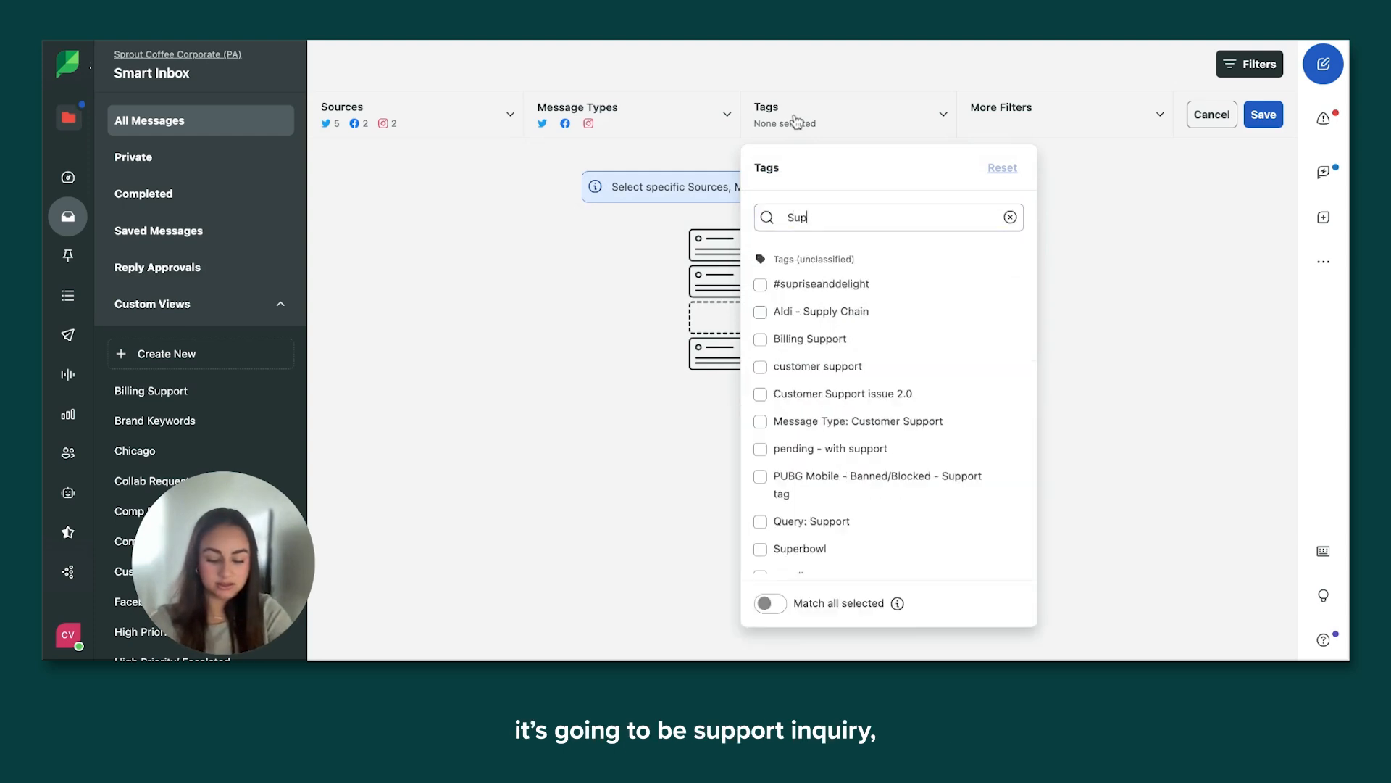
type("port")
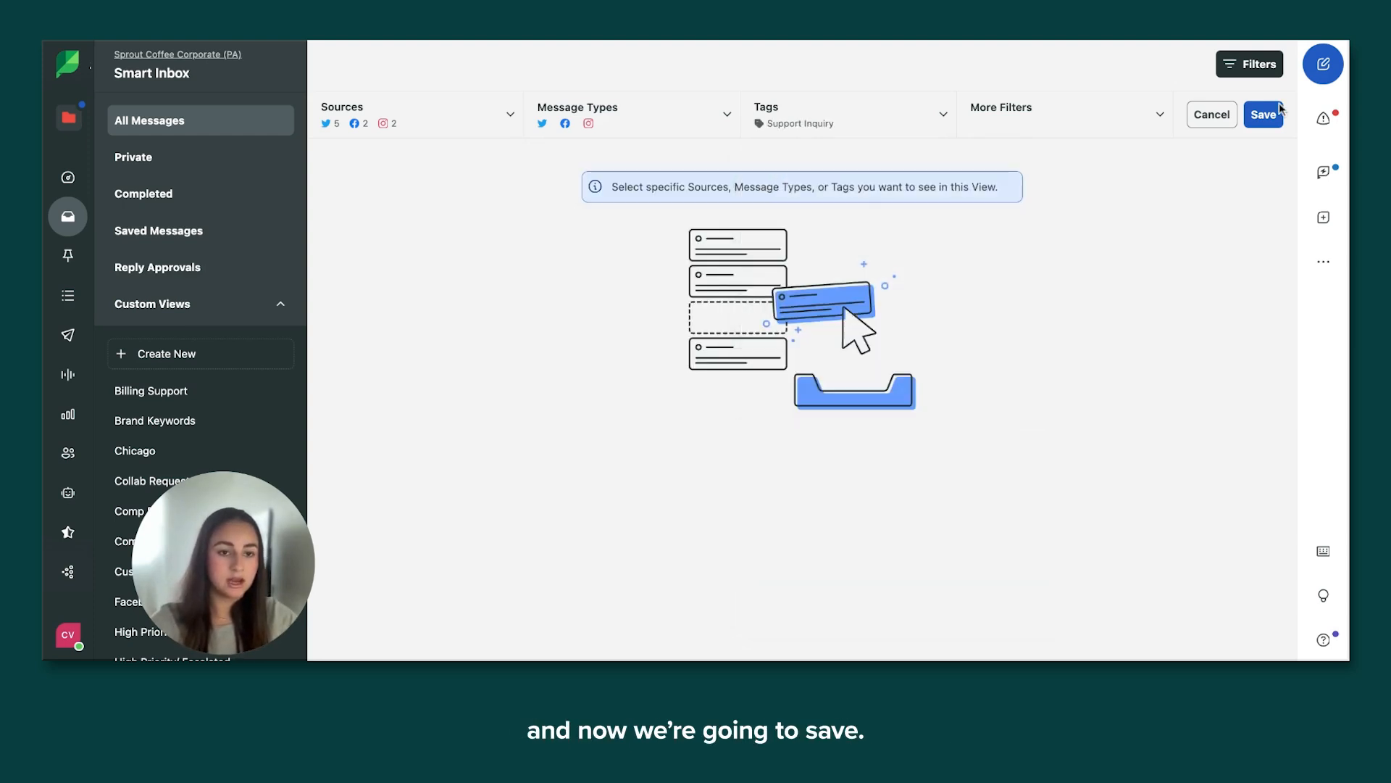
left_click(1262, 113)
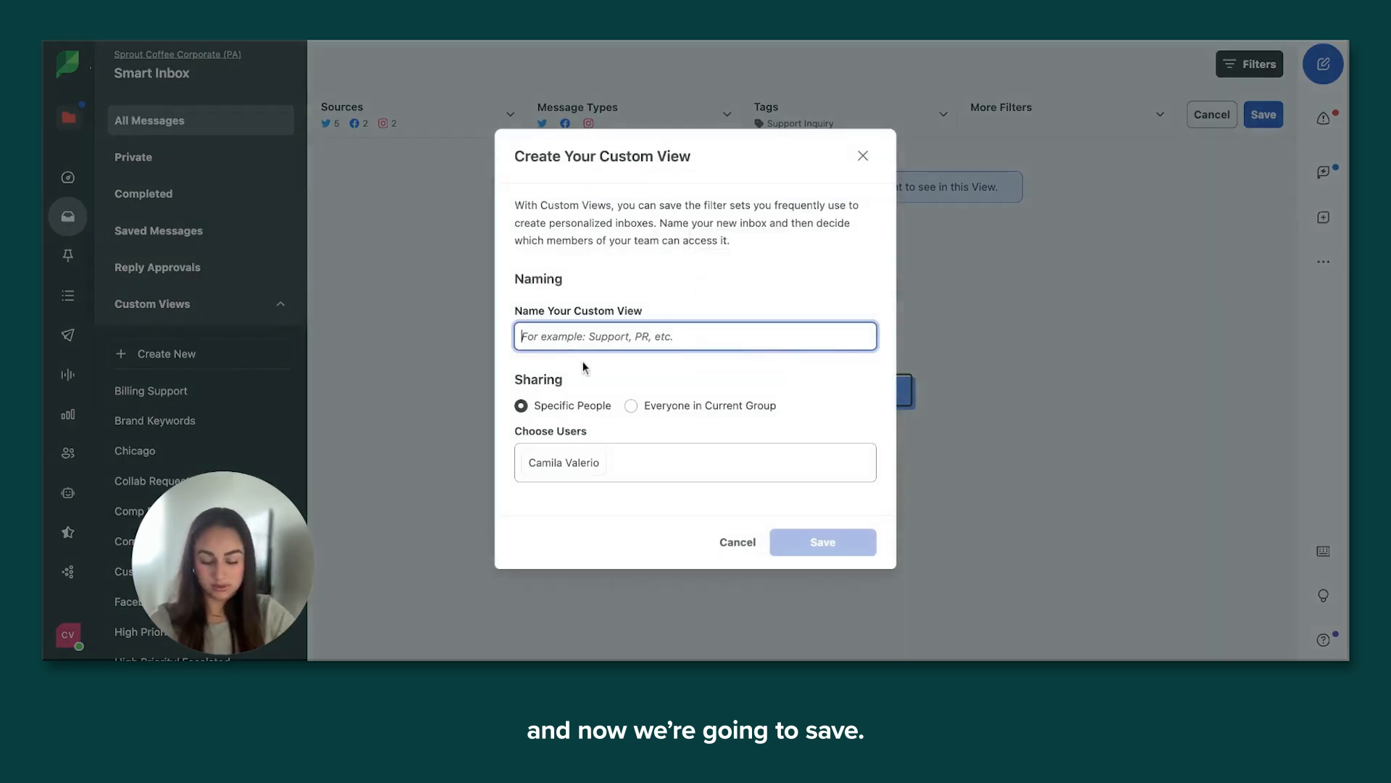
- Name the view 'Support Inquiry', share it with Everyone in Current Group, and save
type("Support Inqui")
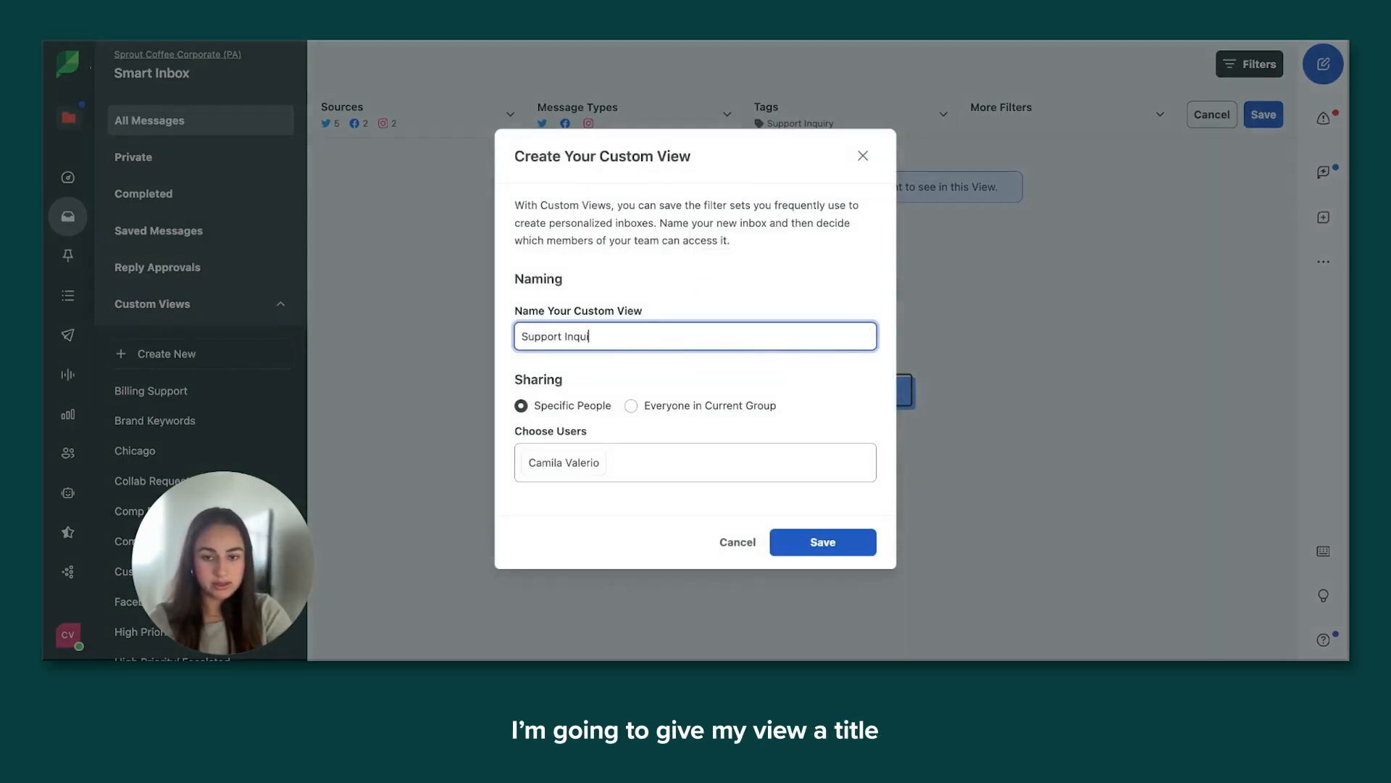
type("ry")
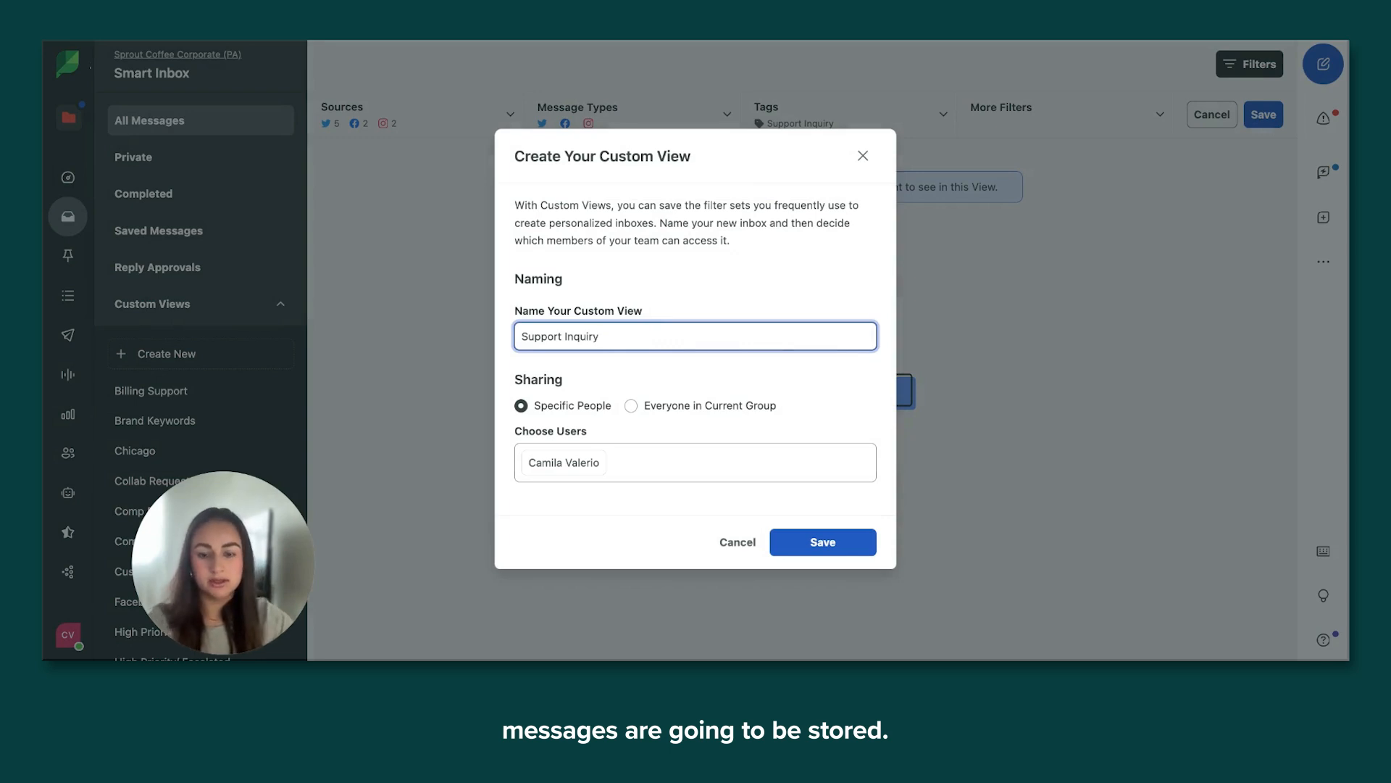
mouse_move(635, 427)
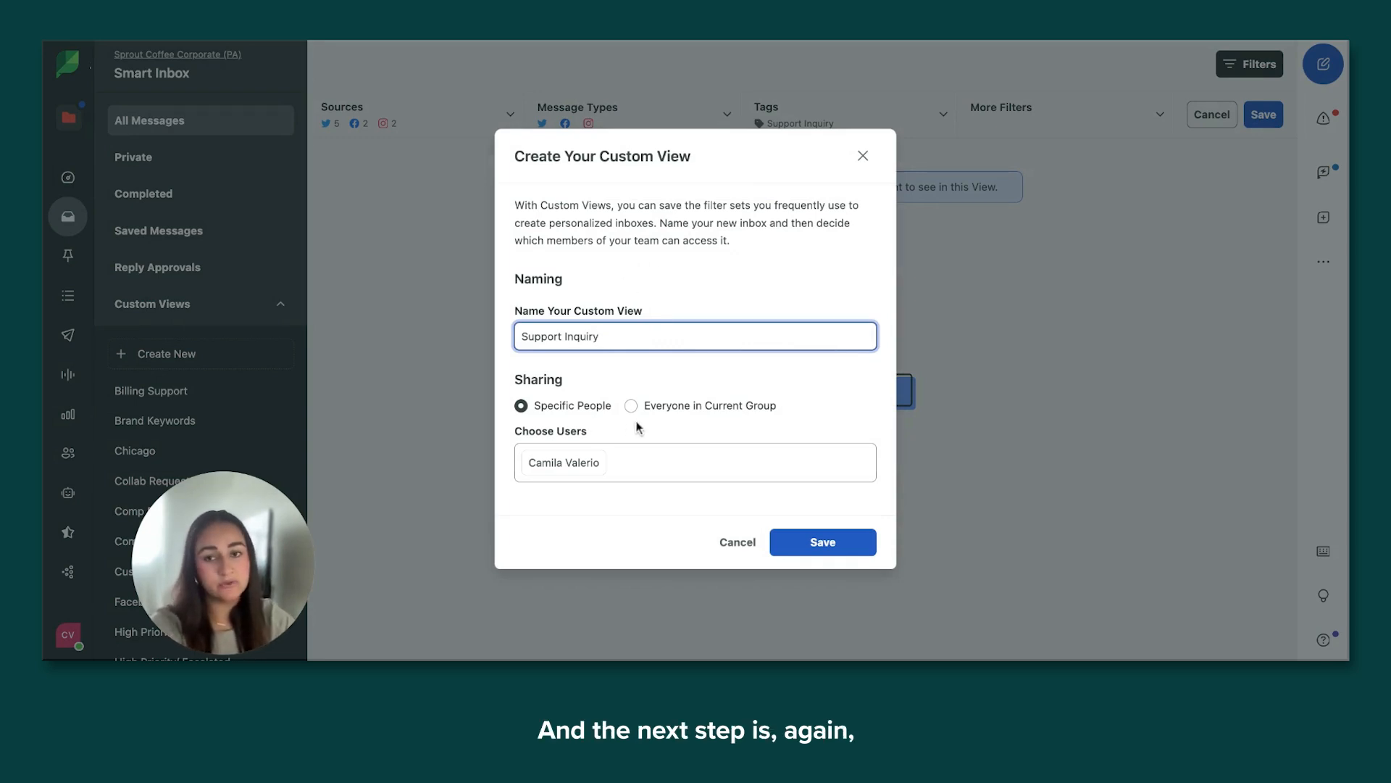
mouse_move(666, 445)
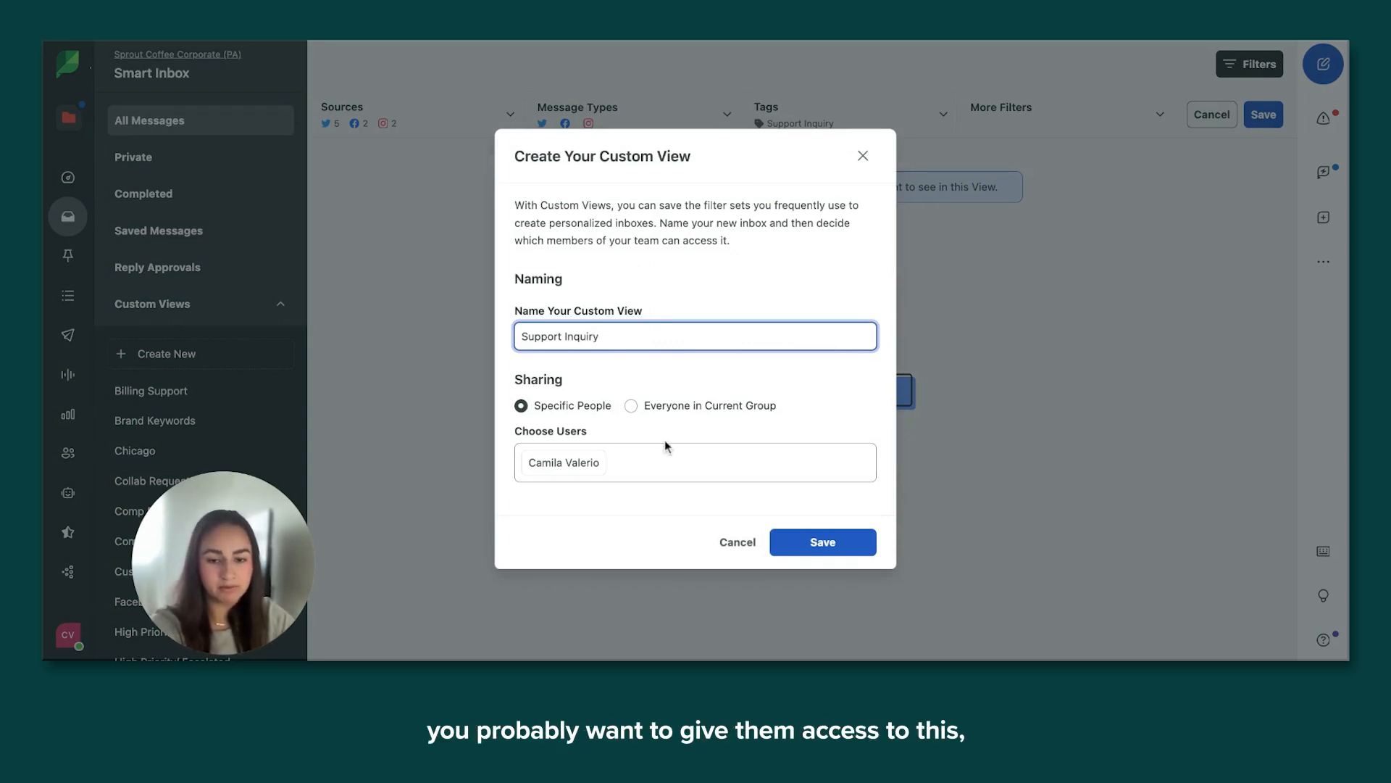
left_click(630, 406)
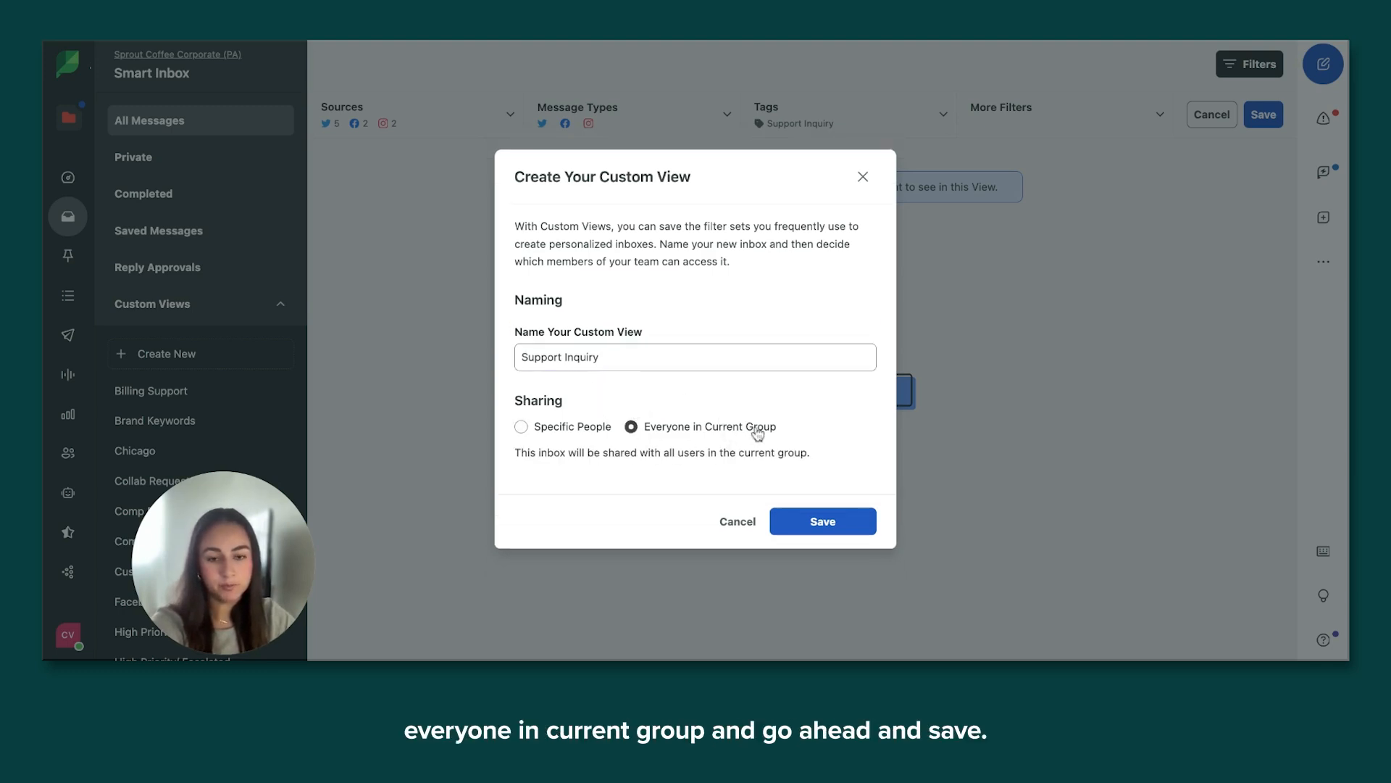
left_click(820, 520)
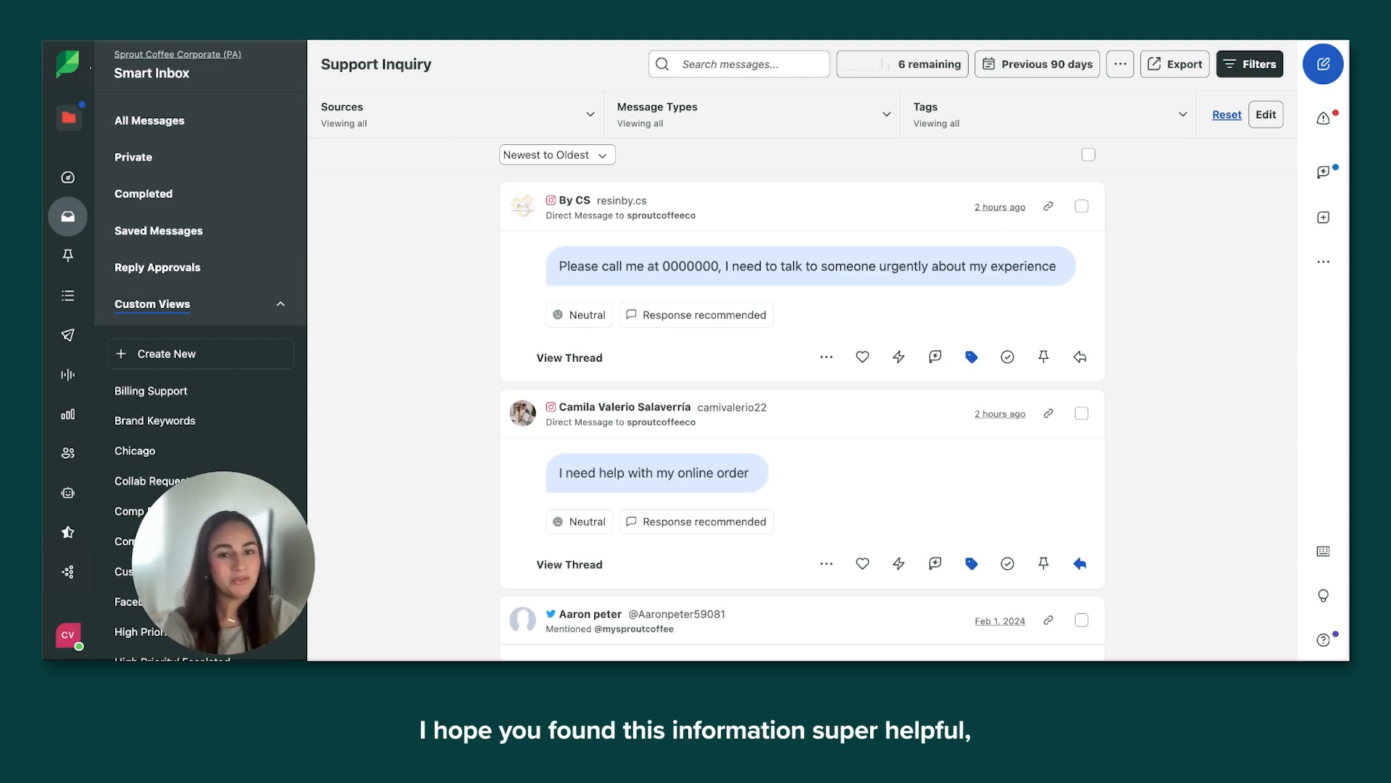
mouse_move(423, 215)
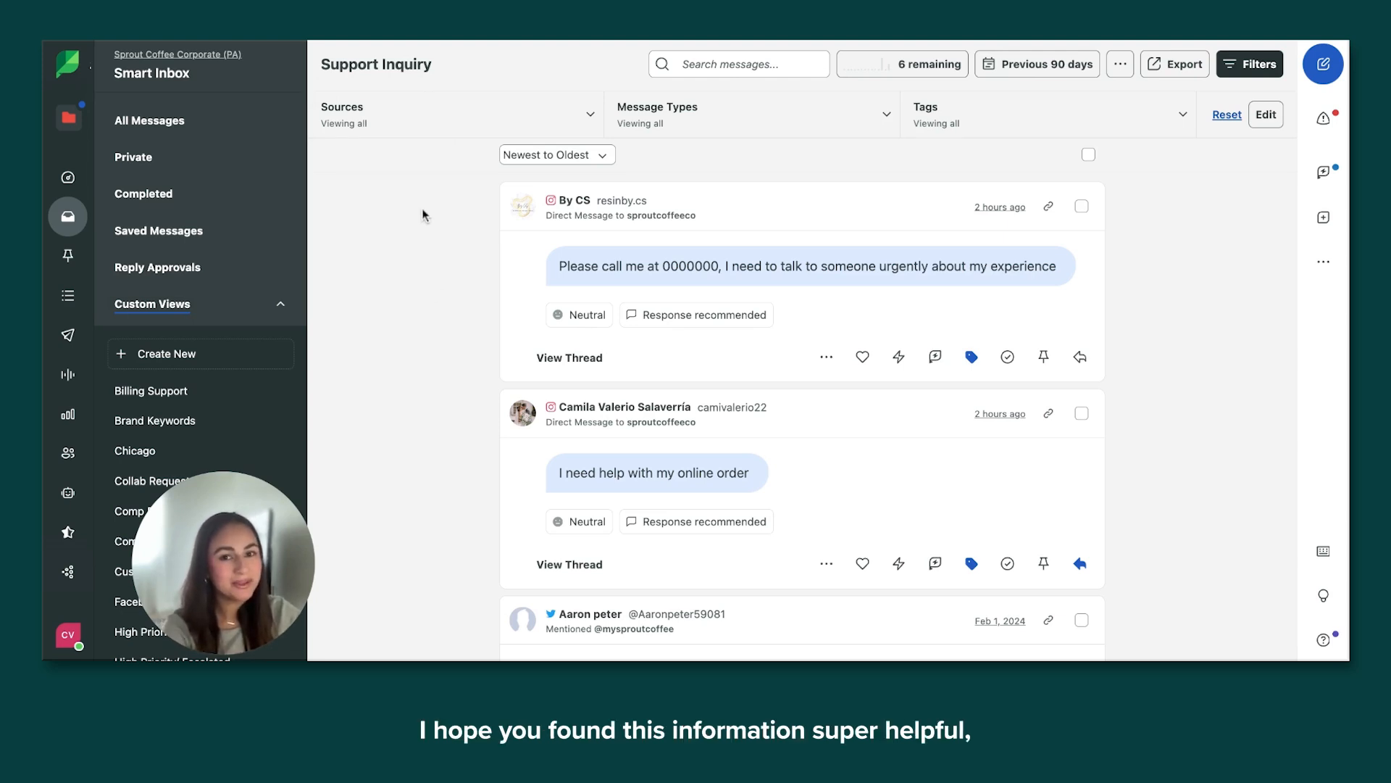